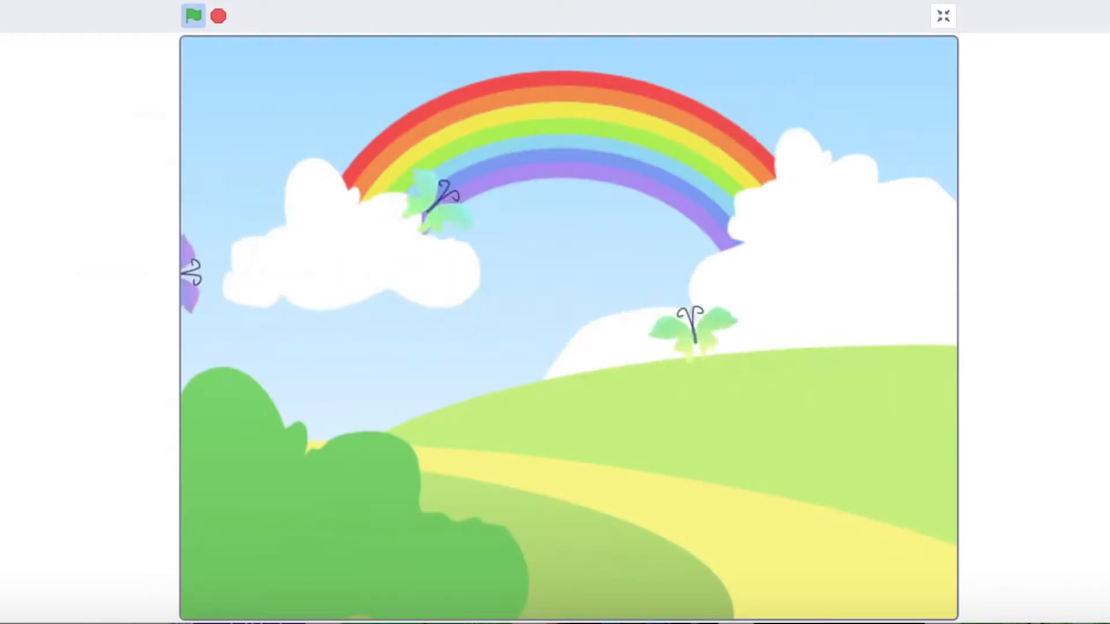
# - Exit the full-screen butterfly preview to return to the project editor
pyautogui.click(942, 15)
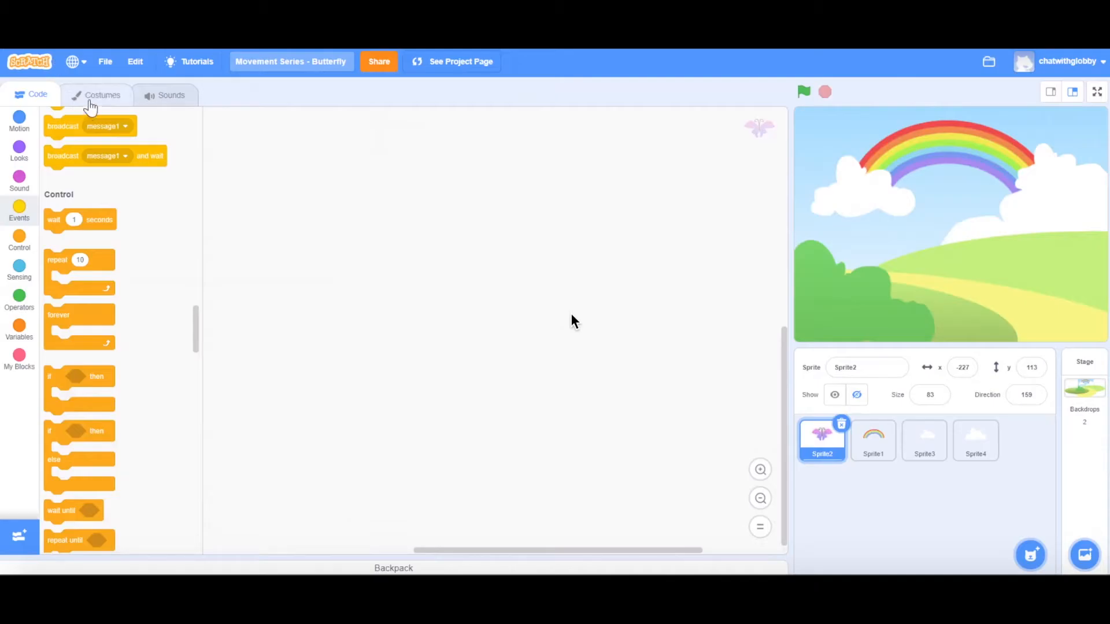
# - Browse the butterfly sprite's wing-flap costumes, ending on costume1
pyautogui.click(101, 94)
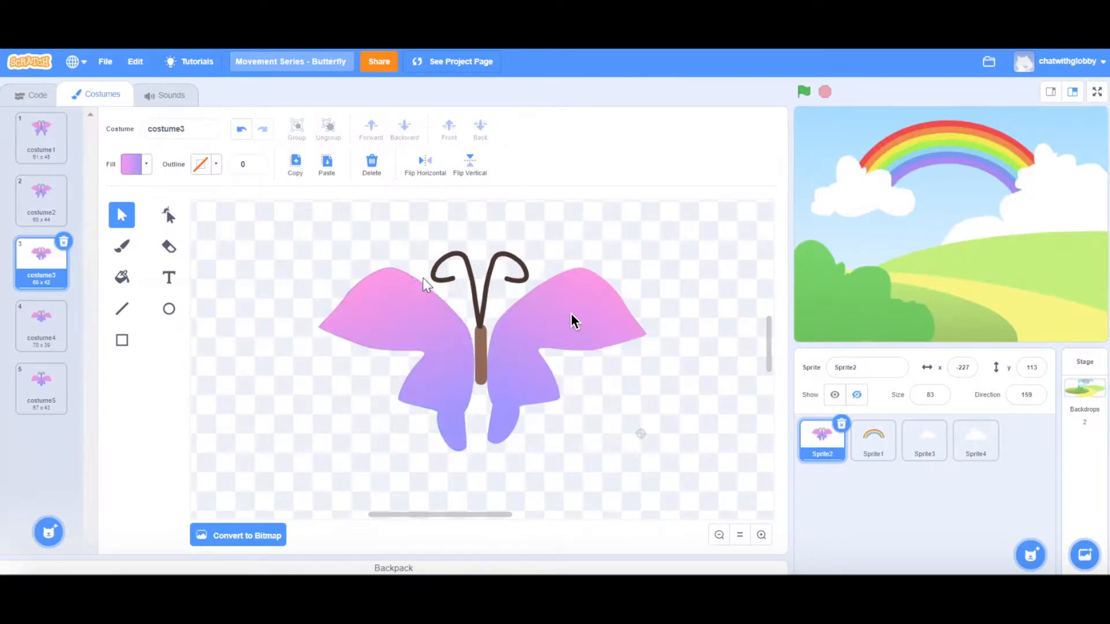
pyautogui.moveTo(209, 191)
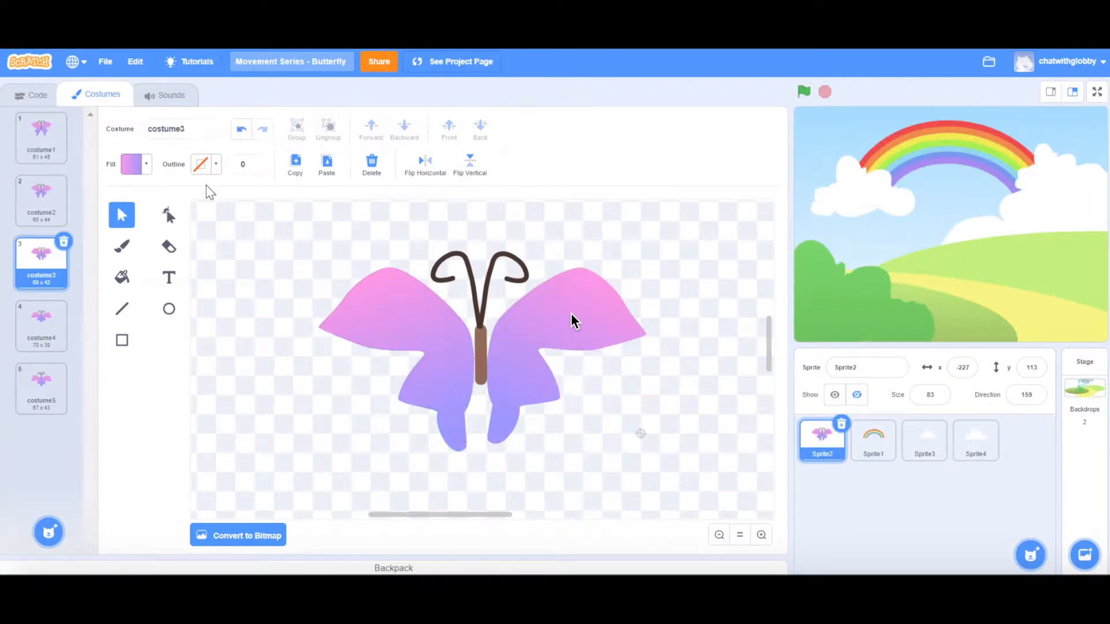
pyautogui.moveTo(137, 347)
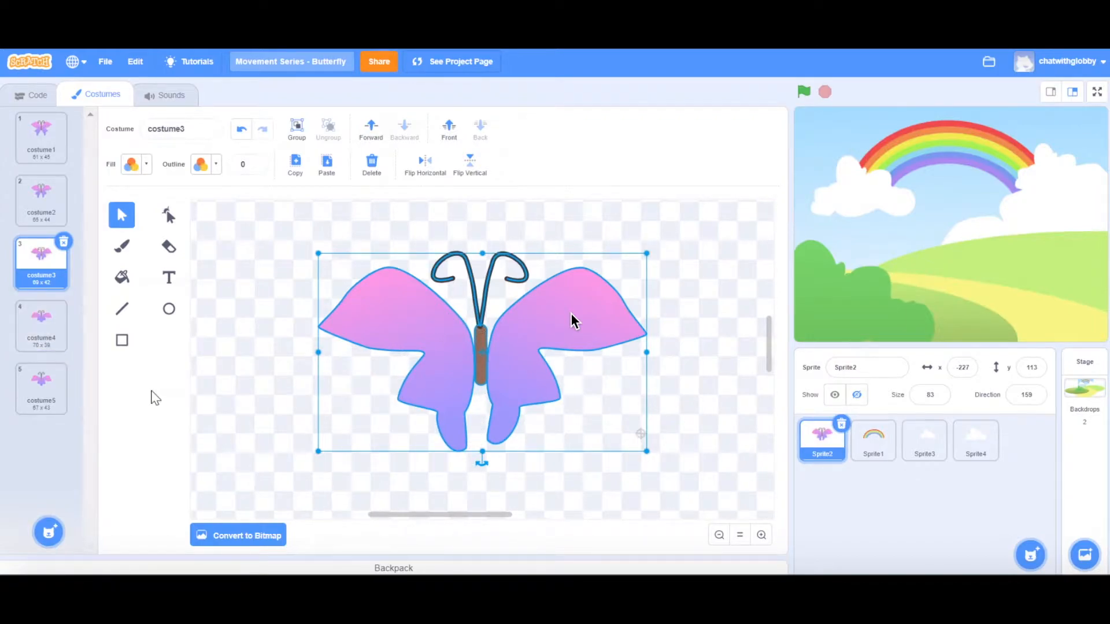
pyautogui.click(41, 134)
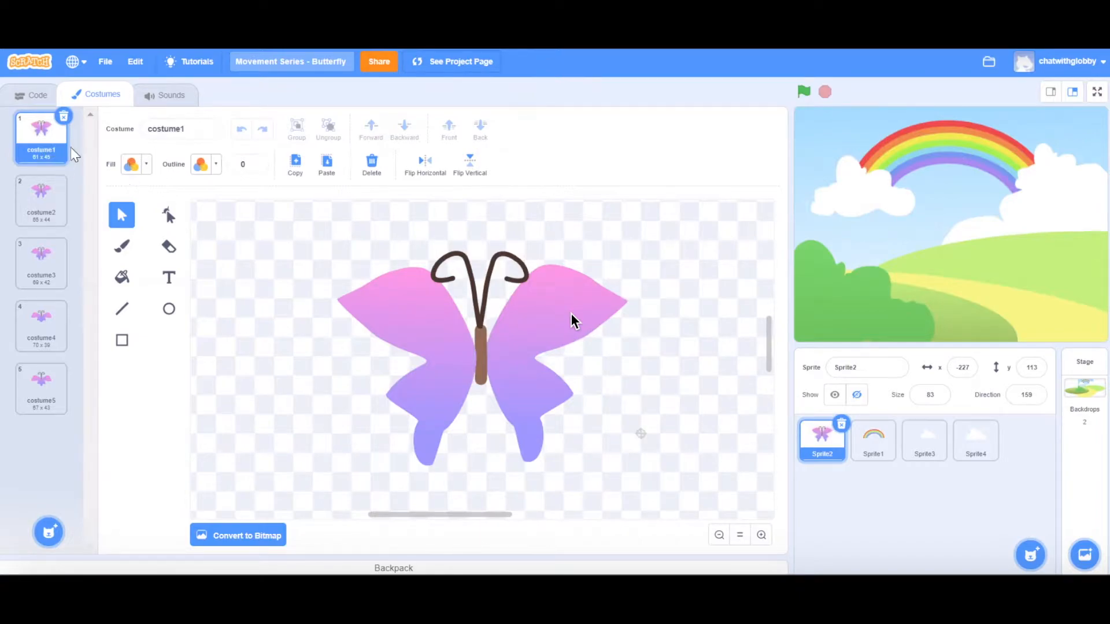
pyautogui.moveTo(109, 177)
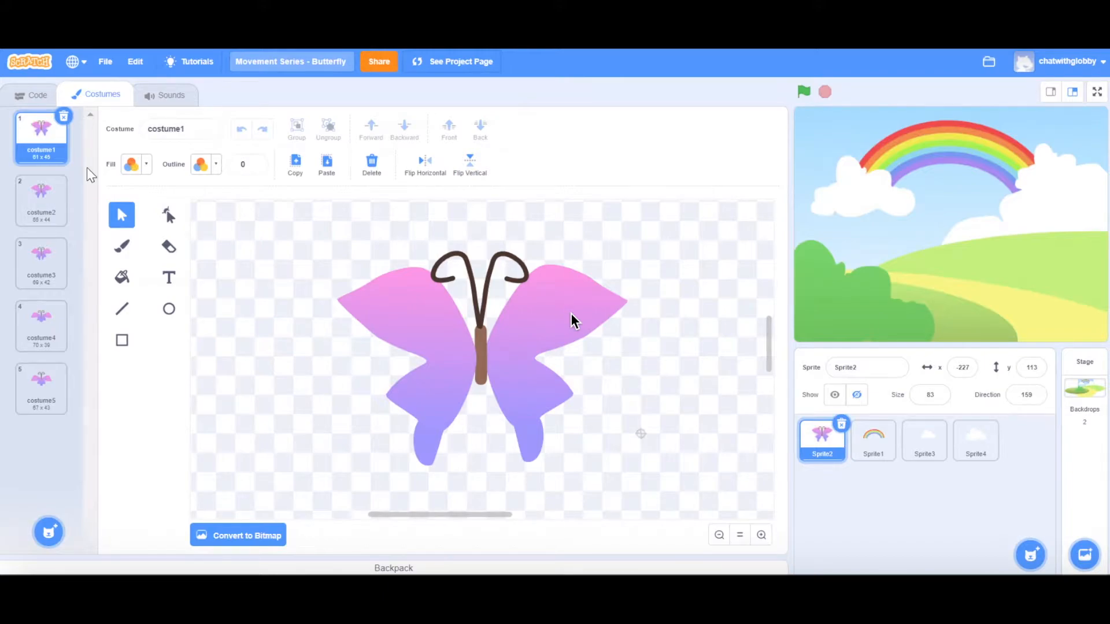
pyautogui.moveTo(76, 116)
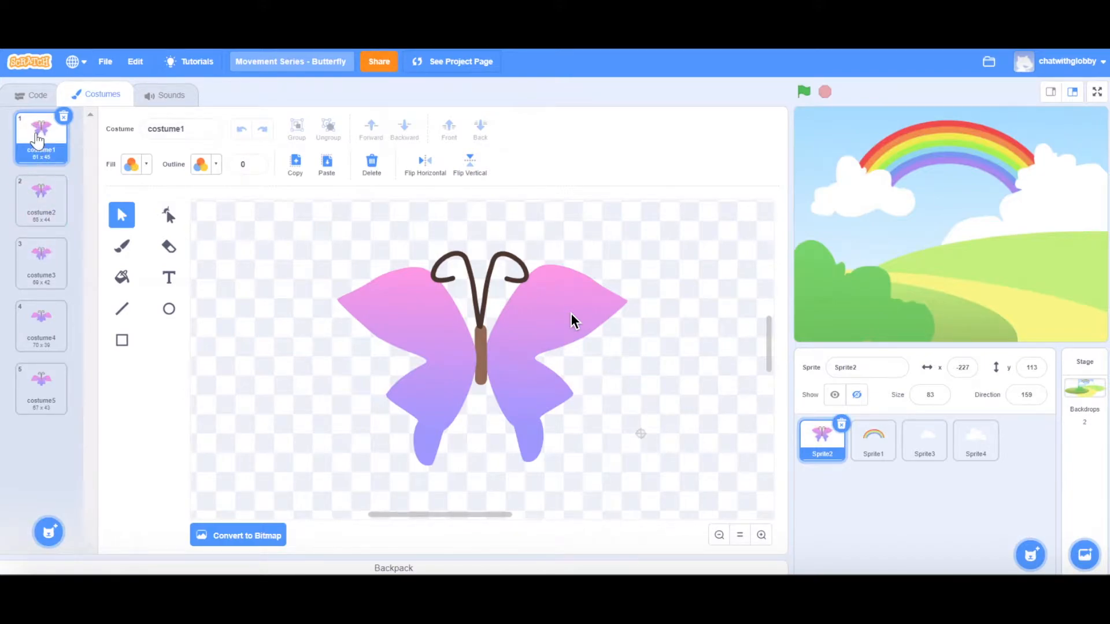
pyautogui.click(41, 200)
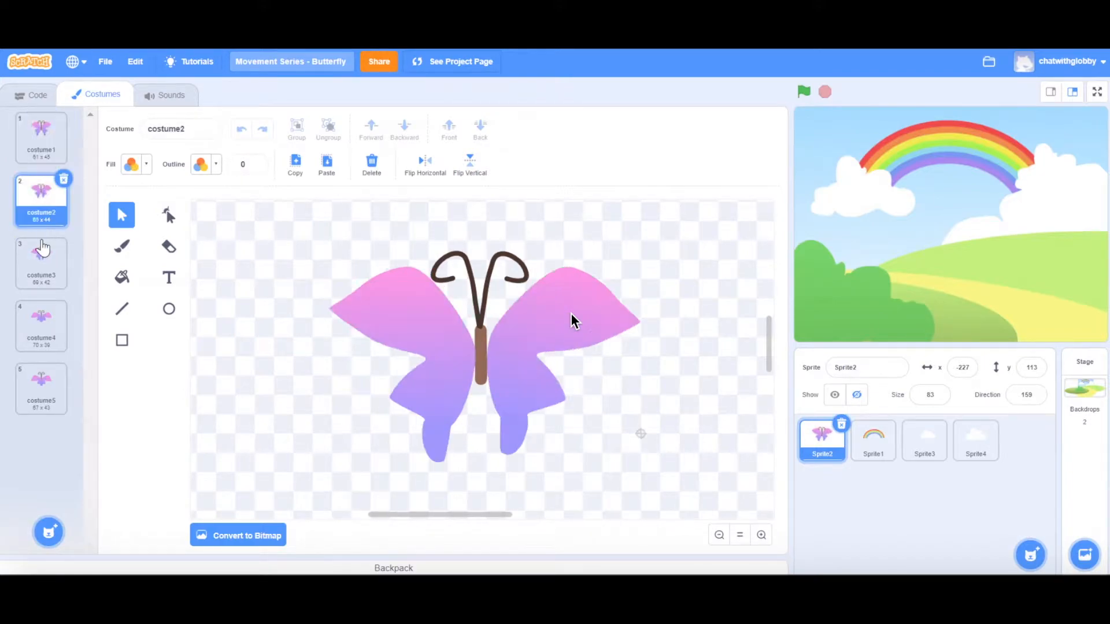
pyautogui.click(41, 388)
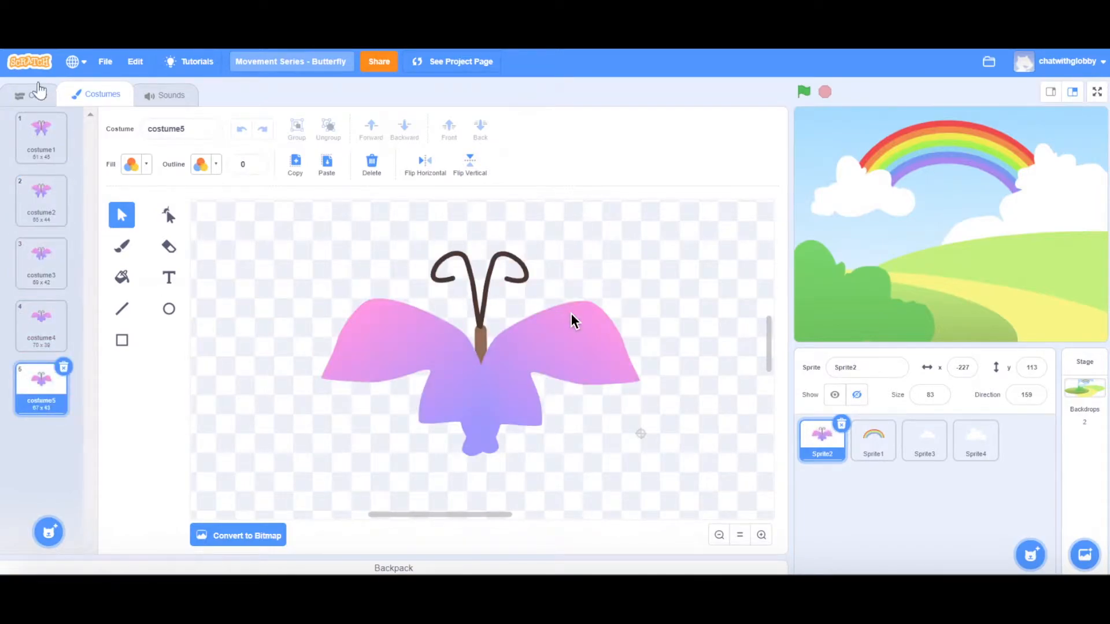
pyautogui.click(42, 197)
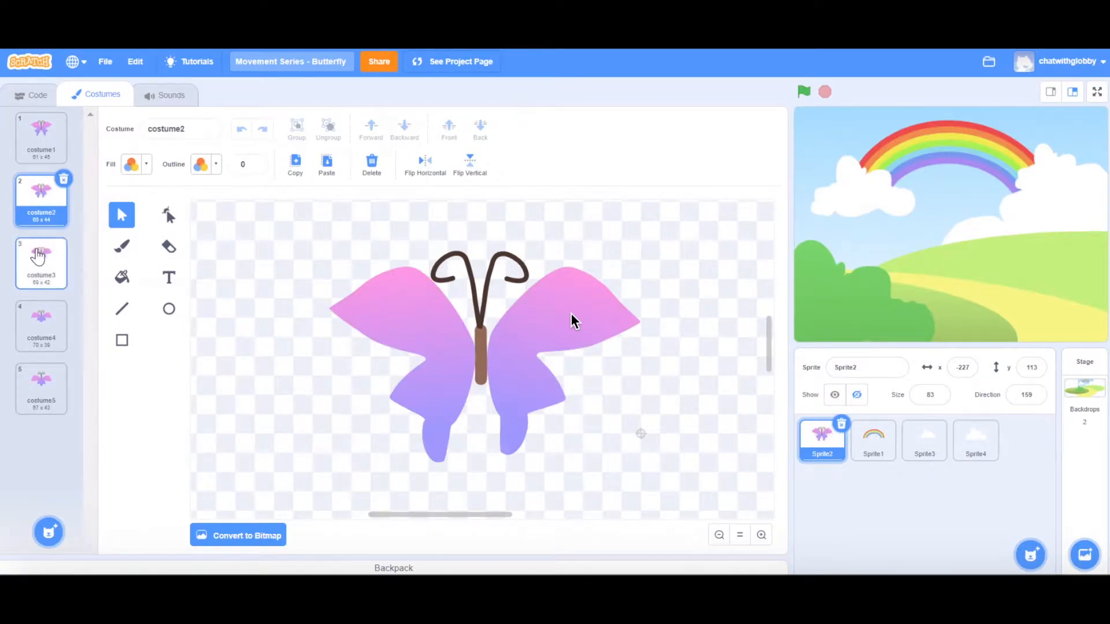
pyautogui.click(40, 390)
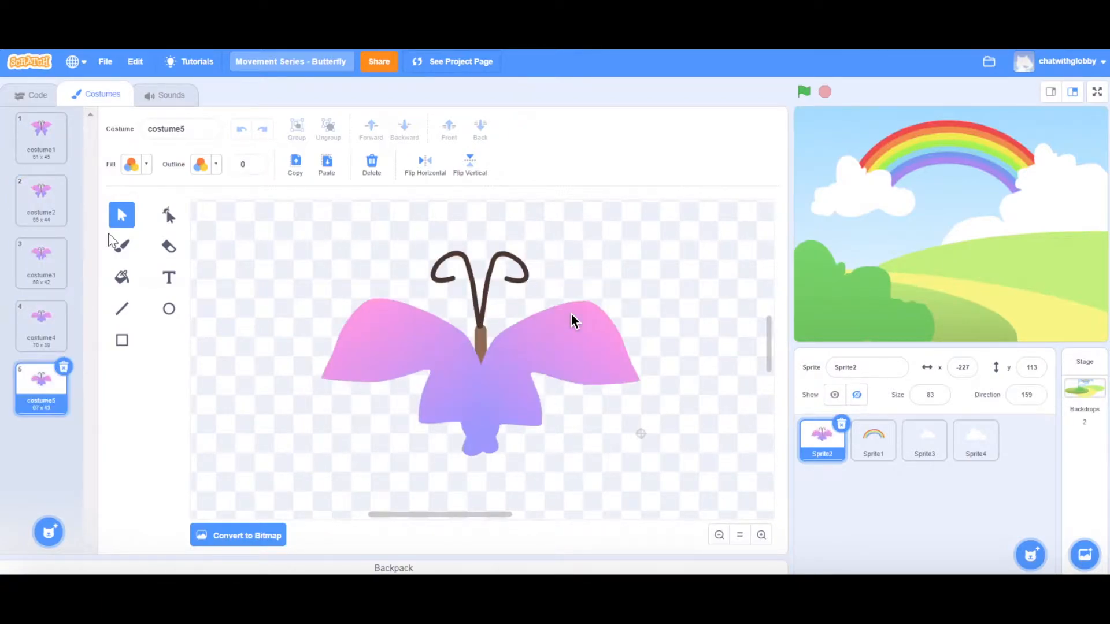
pyautogui.click(41, 136)
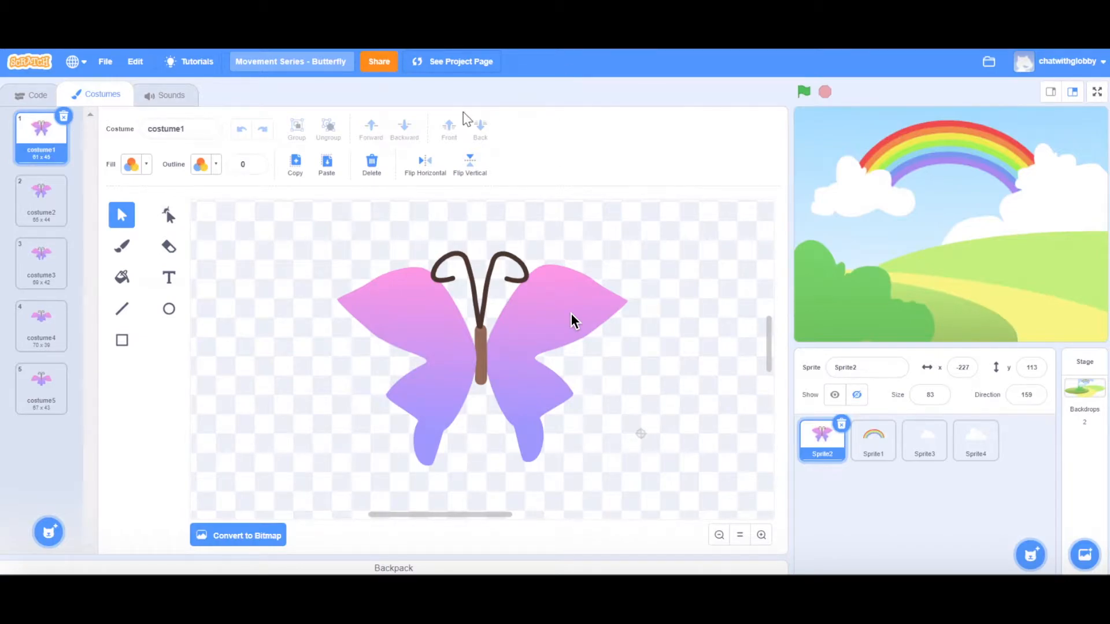
# - Place a 'create clone of myself' block inside the green-flag forever loop of the butterfly's code
pyautogui.click(37, 94)
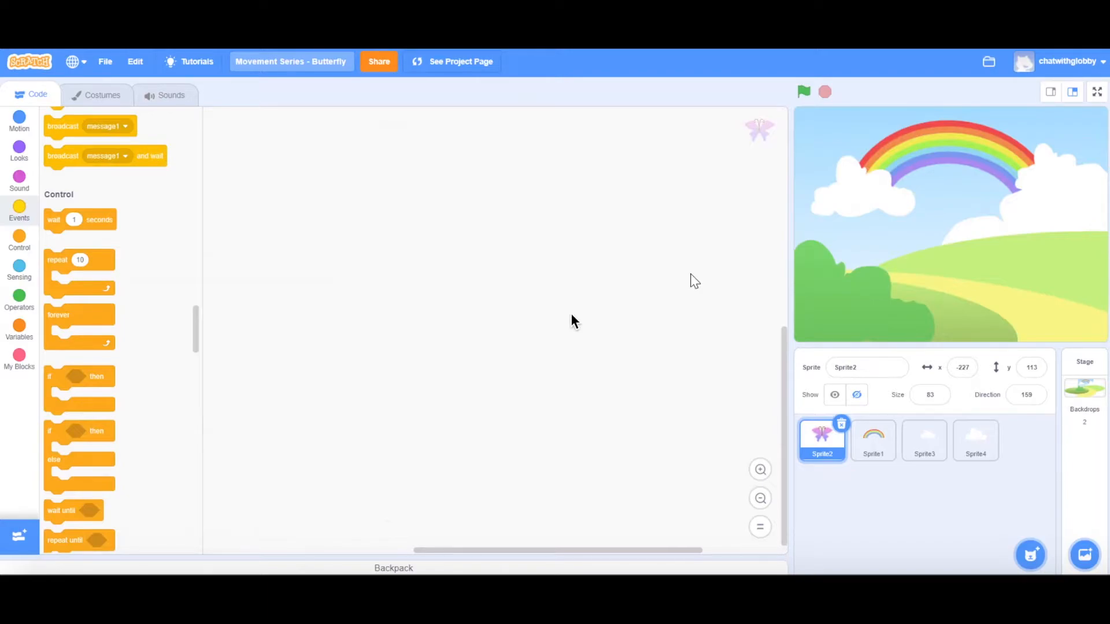
pyautogui.moveTo(516, 169)
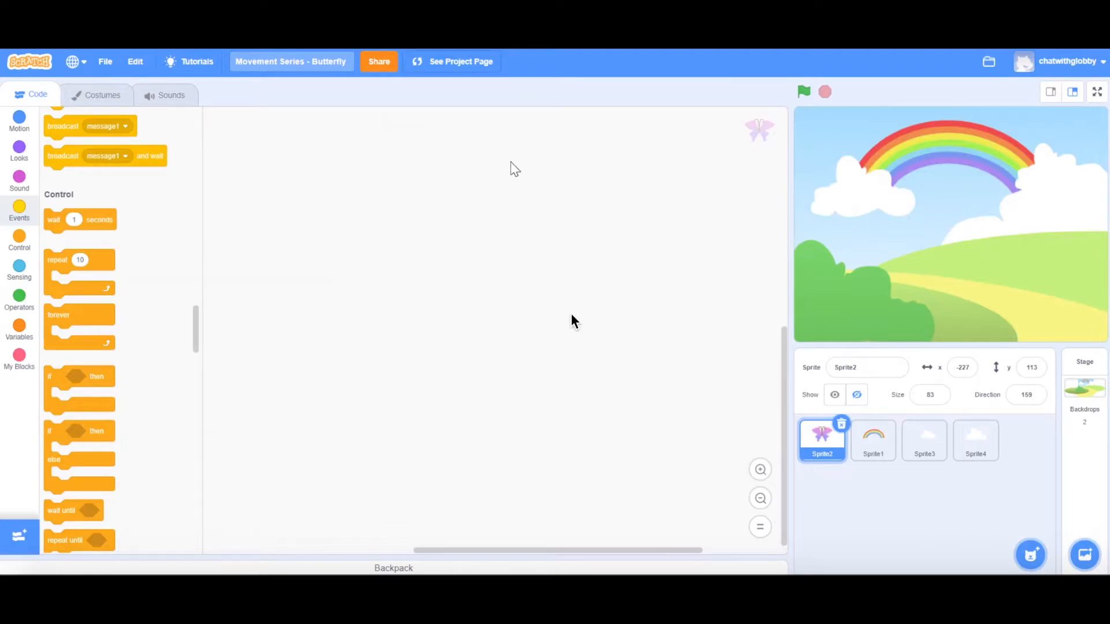
pyautogui.moveTo(328, 228)
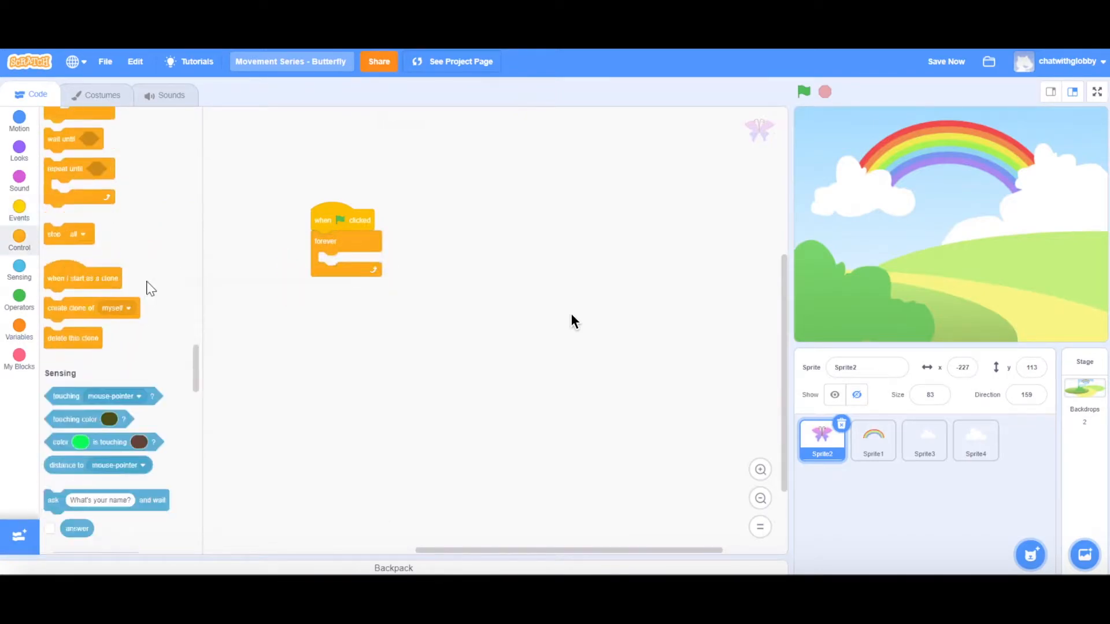
pyautogui.moveTo(71, 308); pyautogui.dragTo(240, 292)
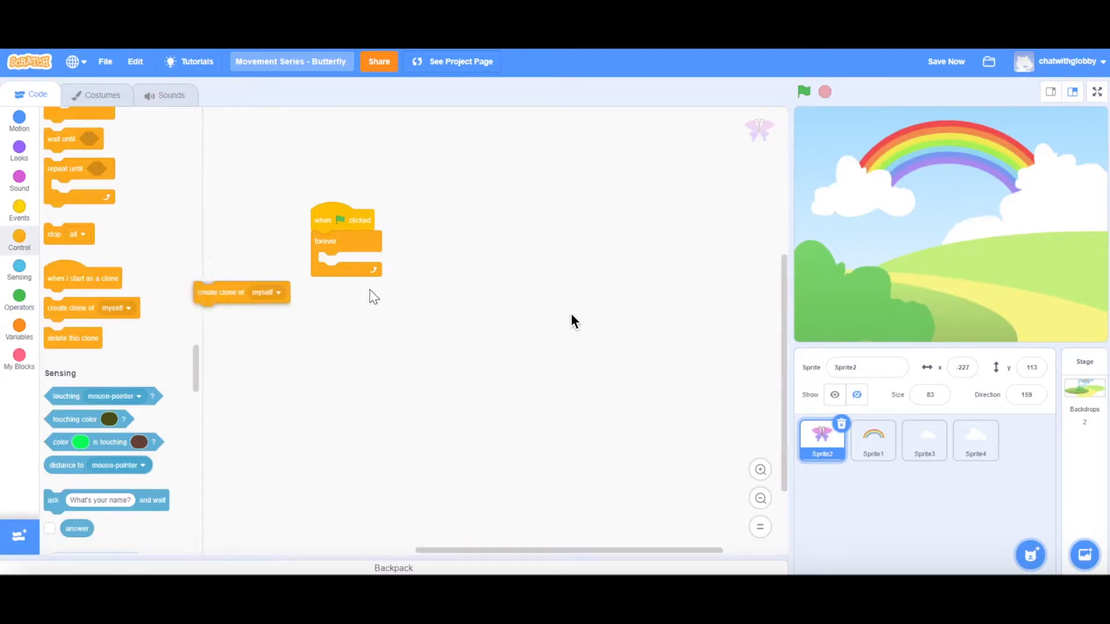
pyautogui.moveTo(241, 291); pyautogui.dragTo(347, 262)
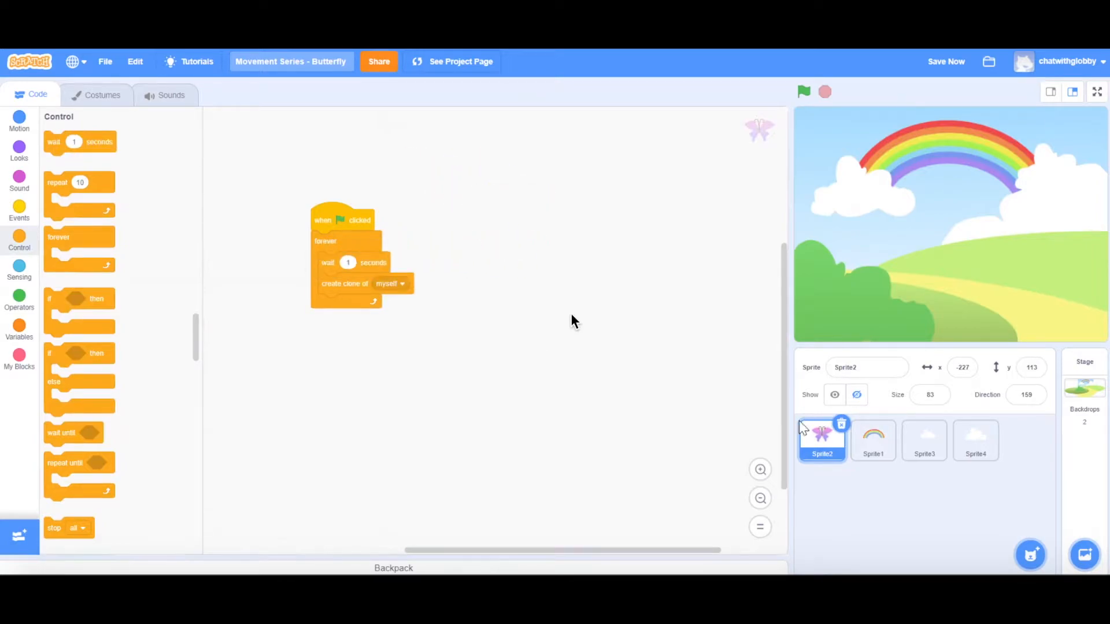
pyautogui.moveTo(809, 121)
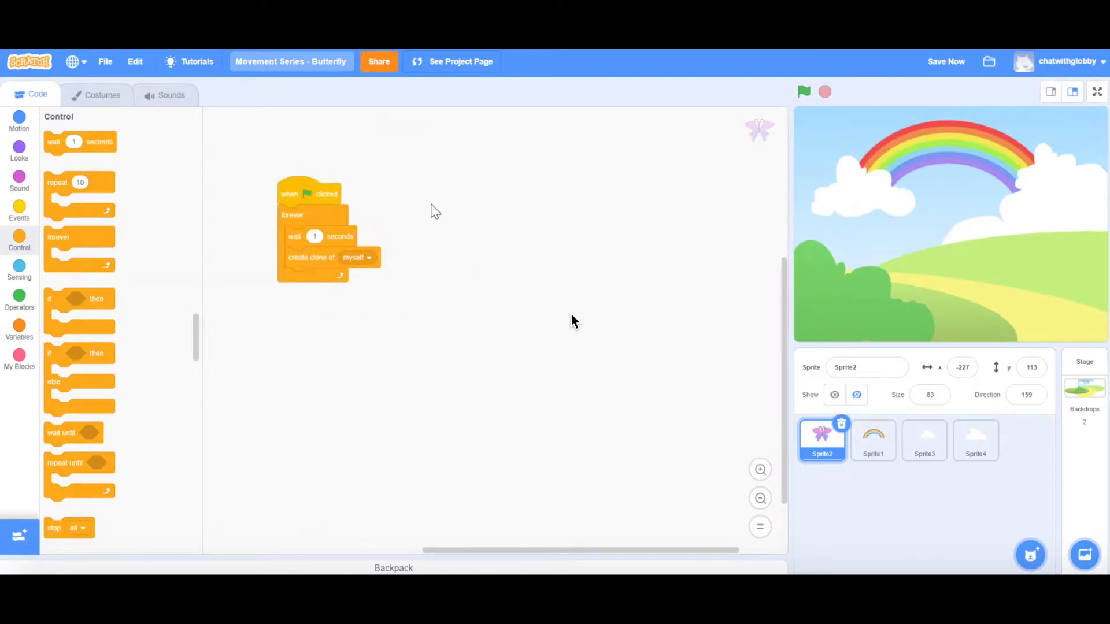
pyautogui.moveTo(333, 221)
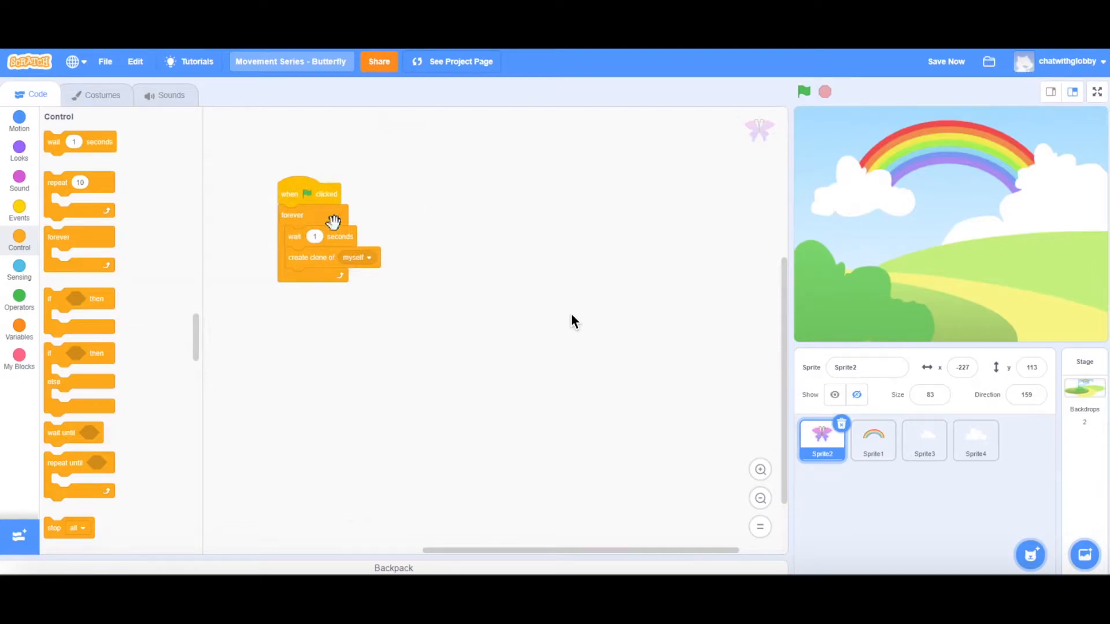
pyautogui.moveTo(764, 116)
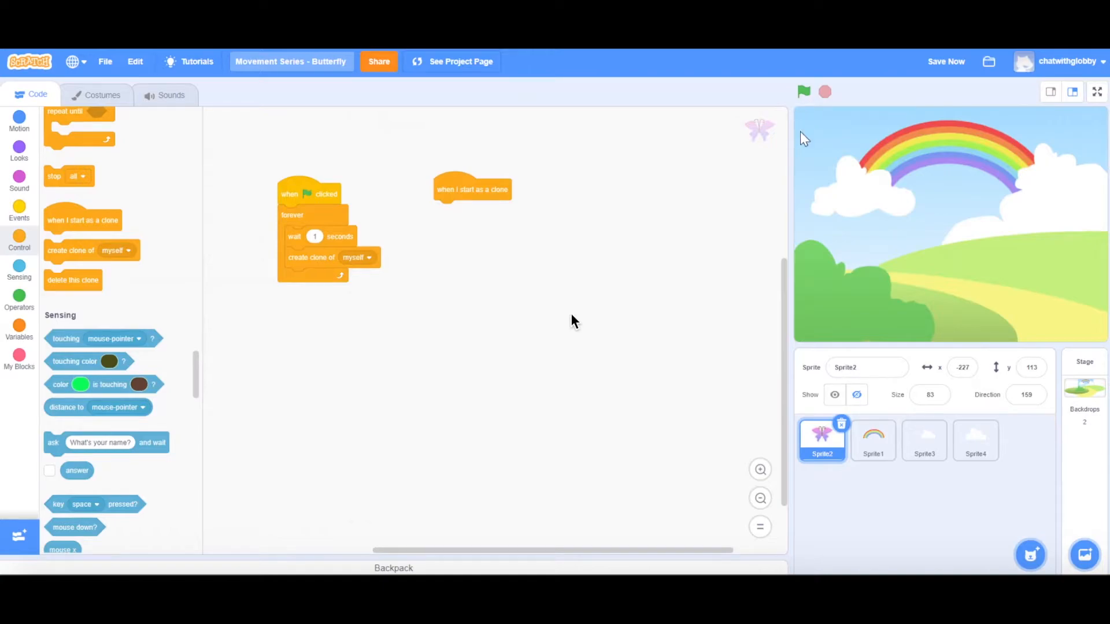
pyautogui.moveTo(824, 196)
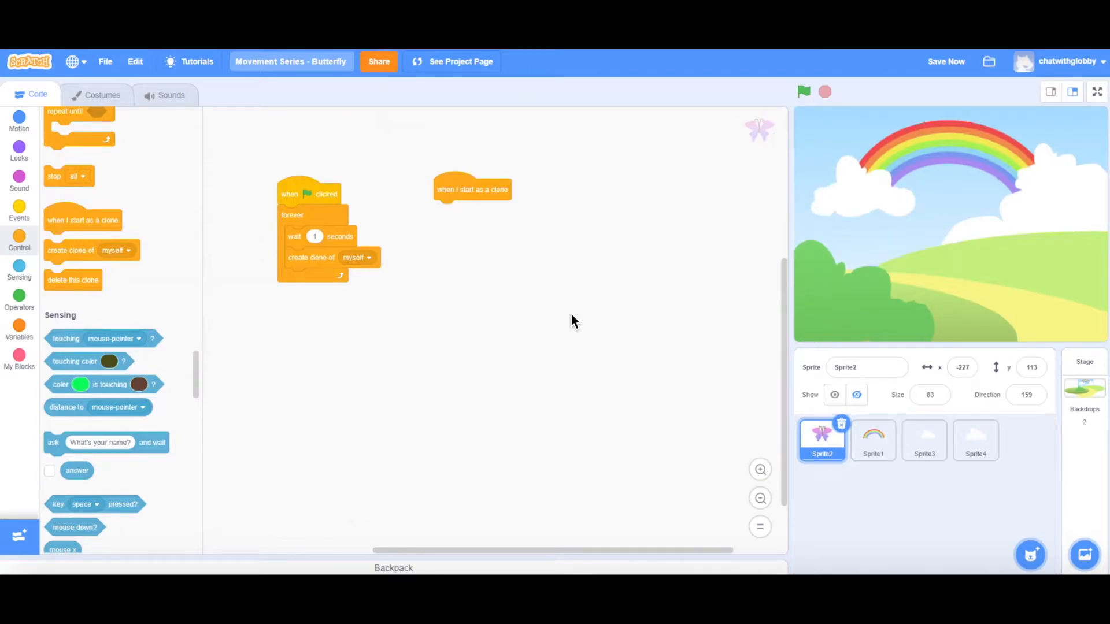
pyautogui.moveTo(1096, 140)
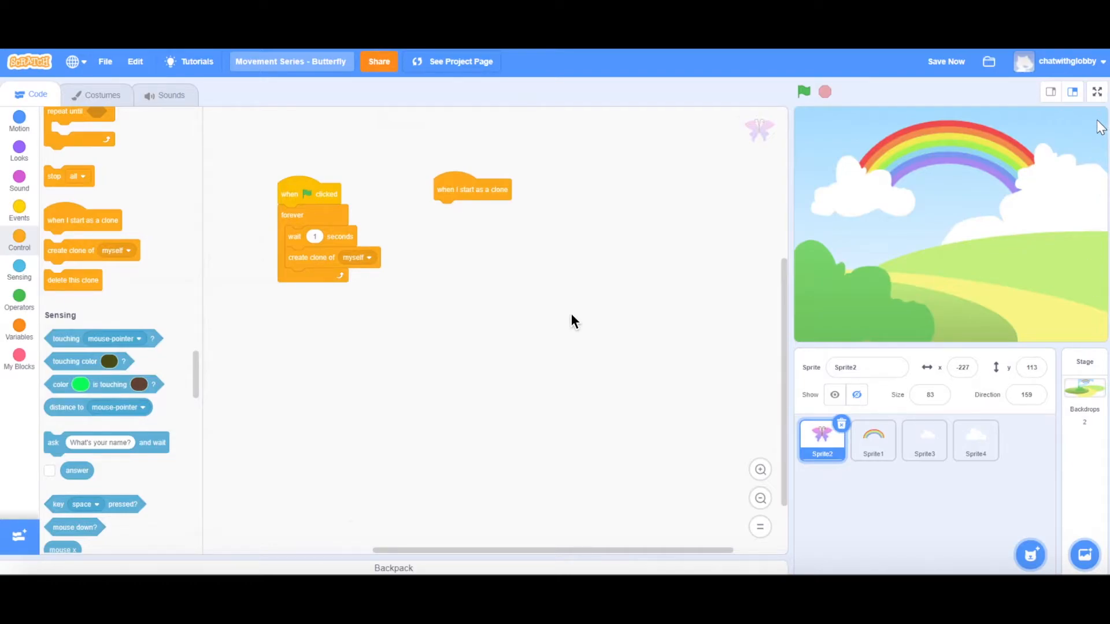
pyautogui.moveTo(77, 77)
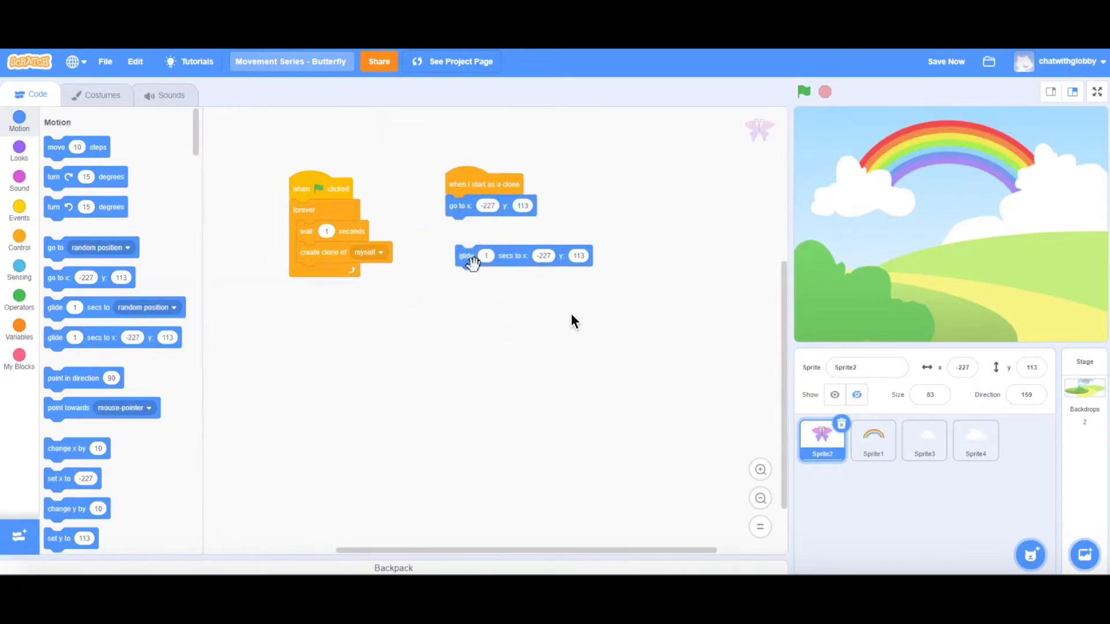
# - Attach the glide under the go-to block, starting clones at x -245 and gliding to x 245
pyautogui.moveTo(467, 255); pyautogui.dragTo(457, 227)
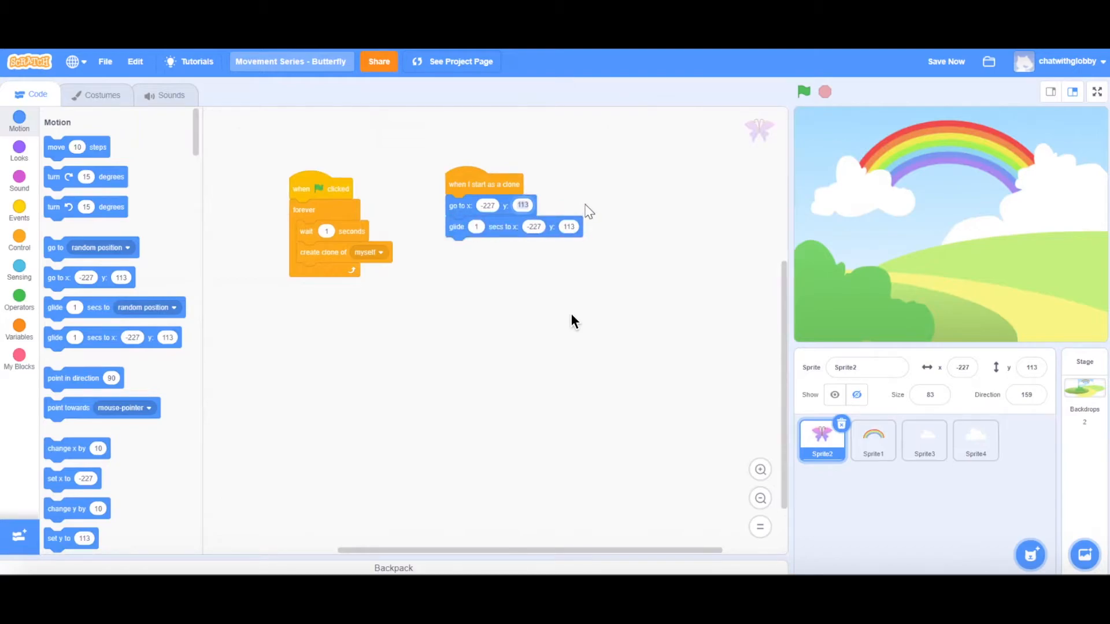
pyautogui.moveTo(524, 245)
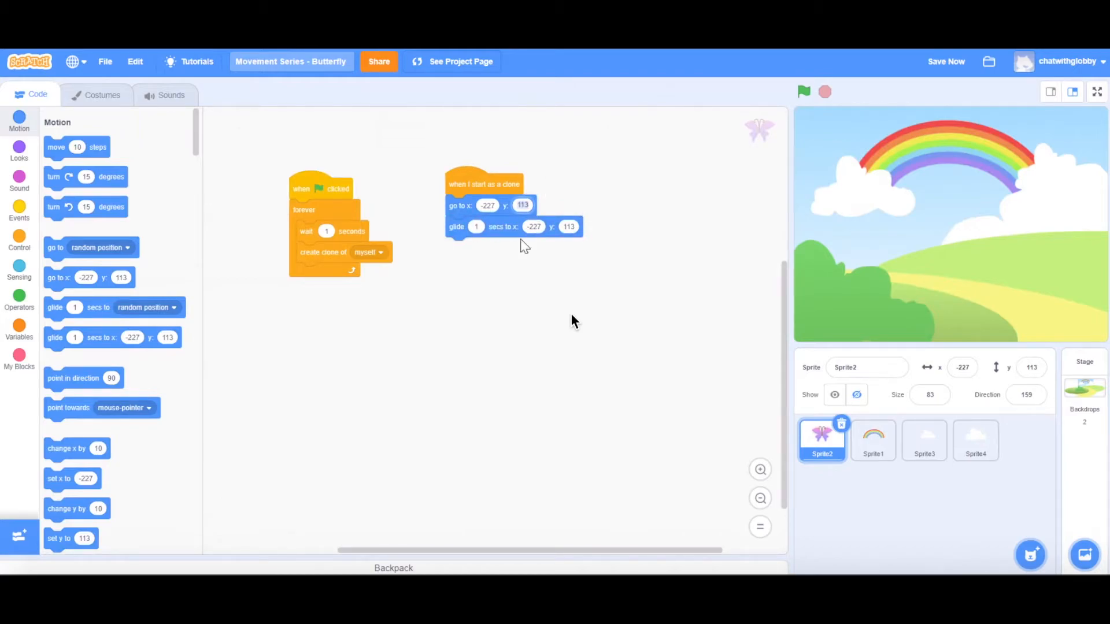
pyautogui.click(486, 206)
pyautogui.write('-245')
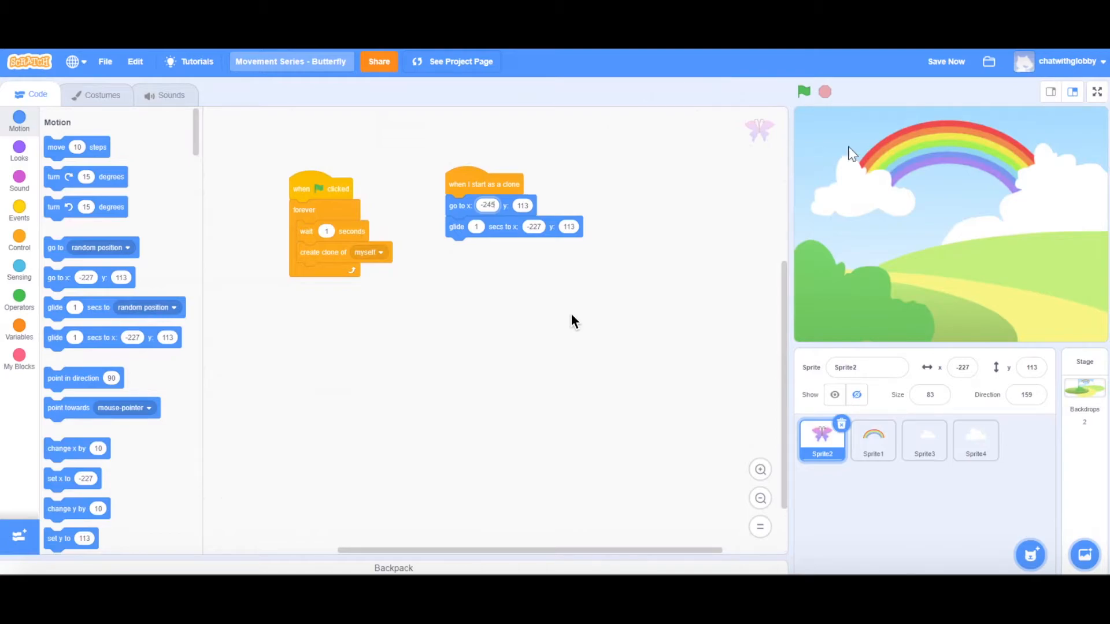
pyautogui.click(533, 226)
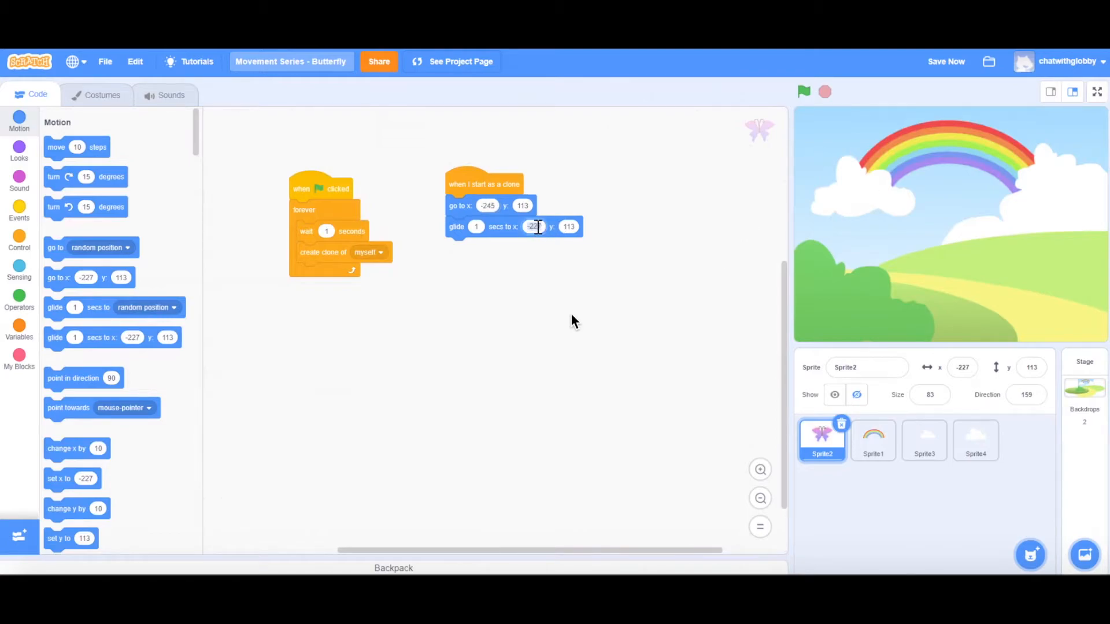
pyautogui.write('245')
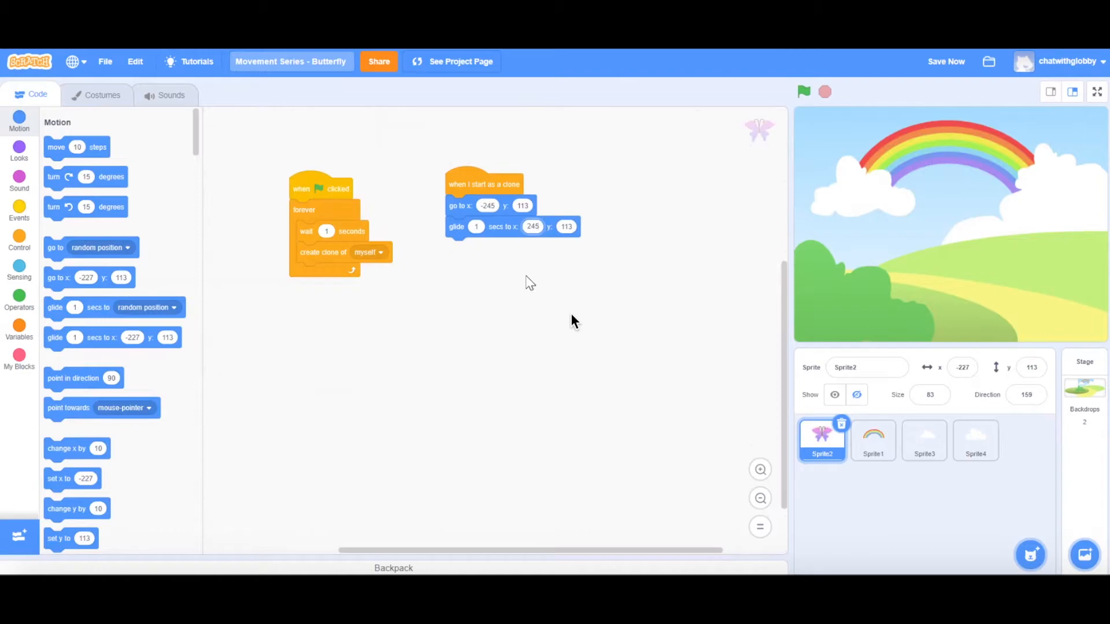
pyautogui.click(20, 297)
pyautogui.write('-180')
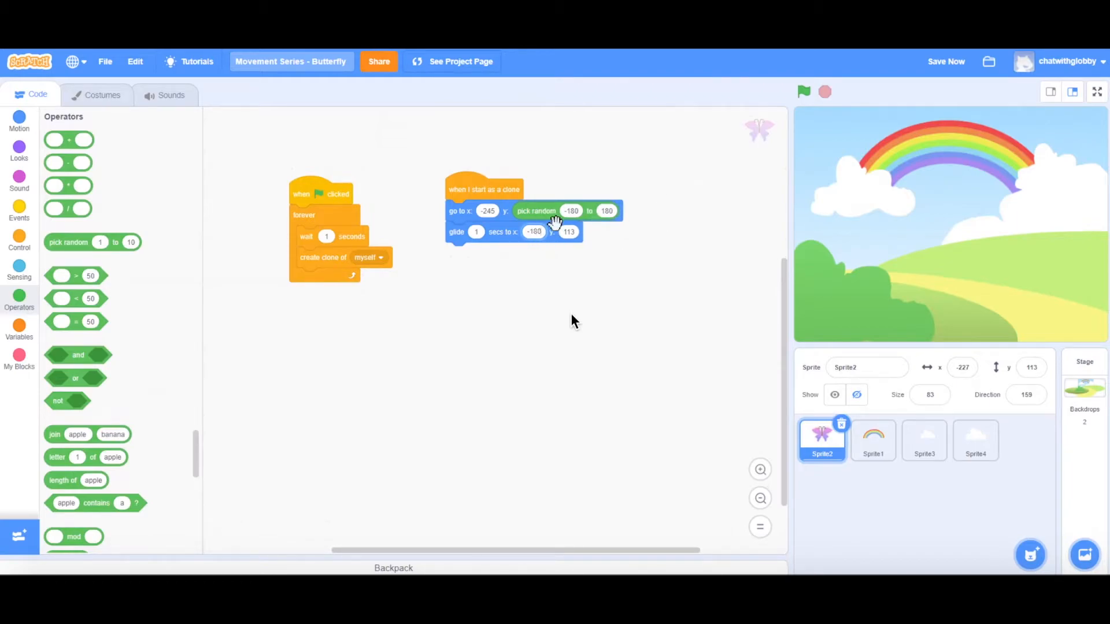
# - Run the green-flag cloning script to test the random-height clones
pyautogui.click(570, 232)
pyautogui.write('180')
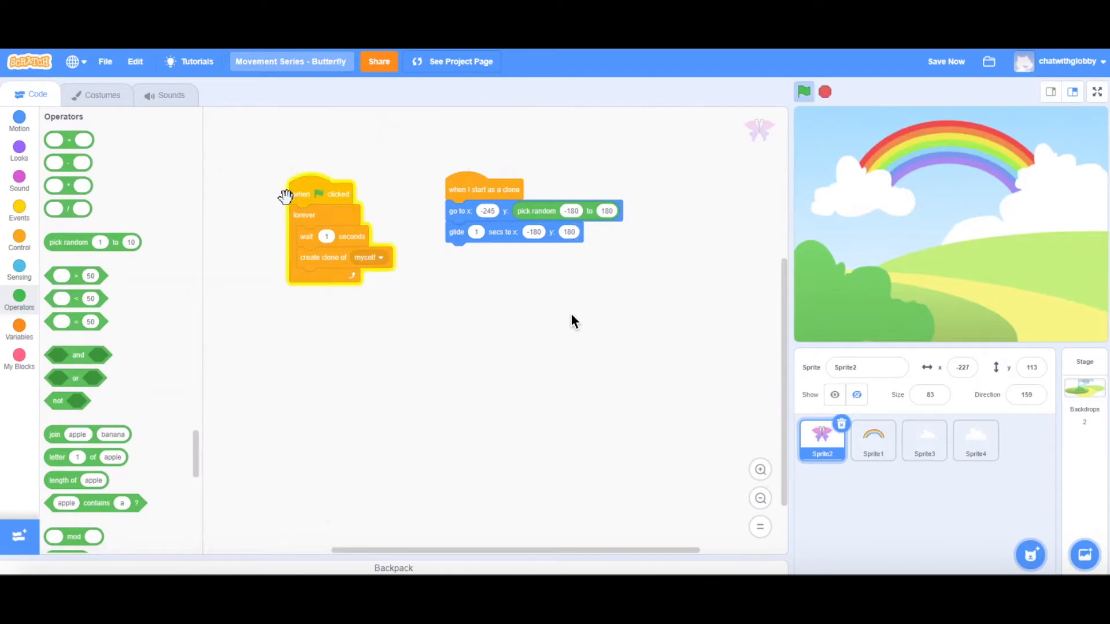
pyautogui.moveTo(20, 157)
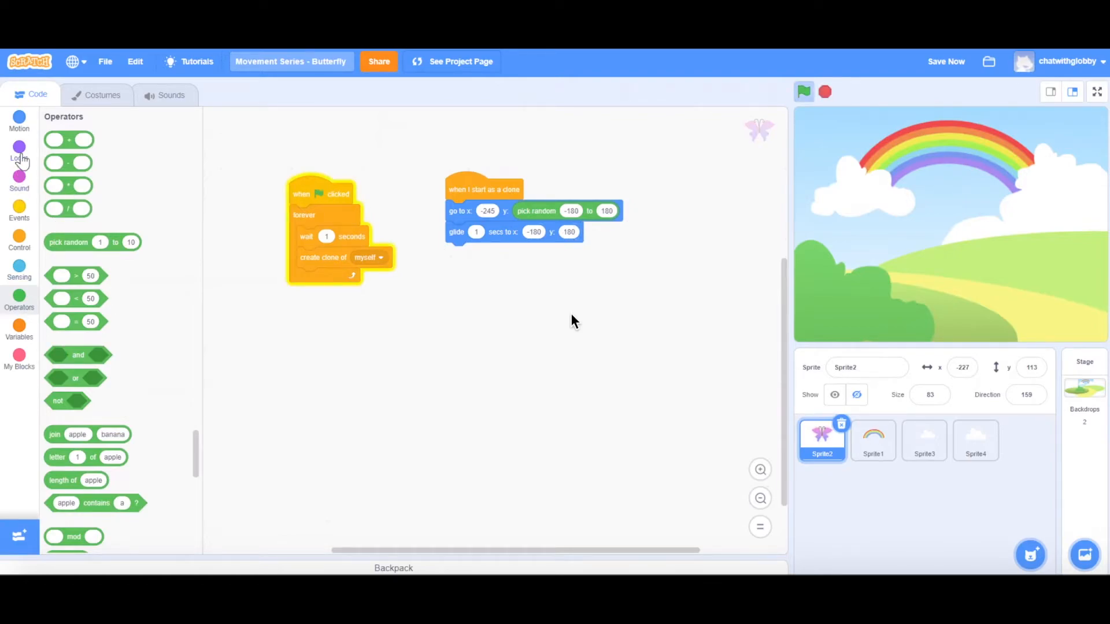
# - Add 'show' at the clone's start and 'hide' after its glide finishes
pyautogui.click(20, 150)
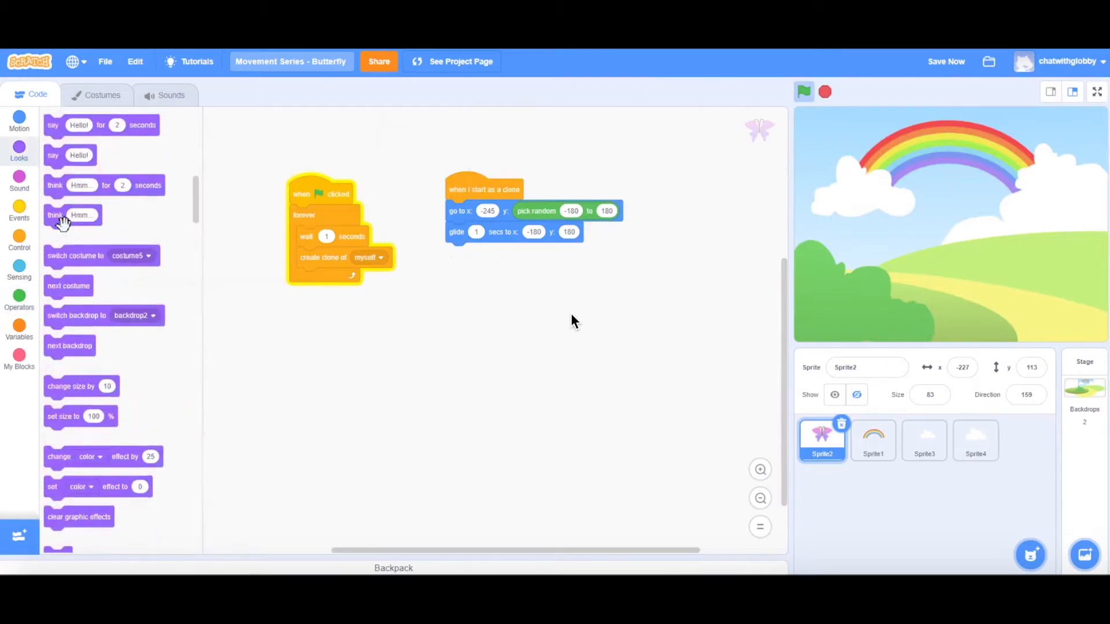
pyautogui.scroll(-3)
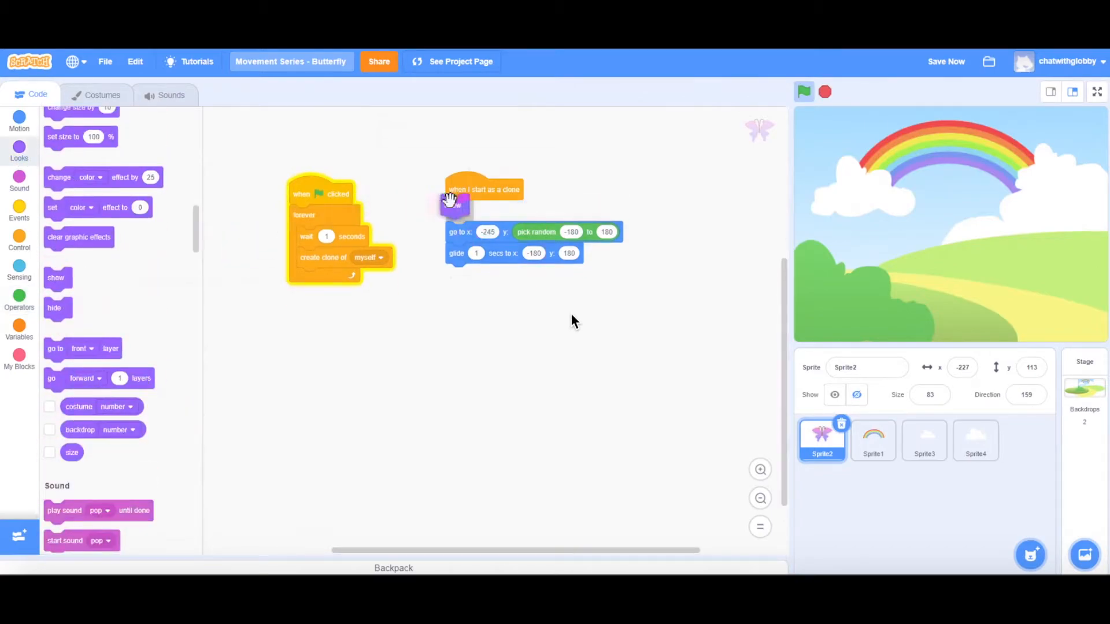
pyautogui.moveTo(56, 277); pyautogui.dragTo(456, 210)
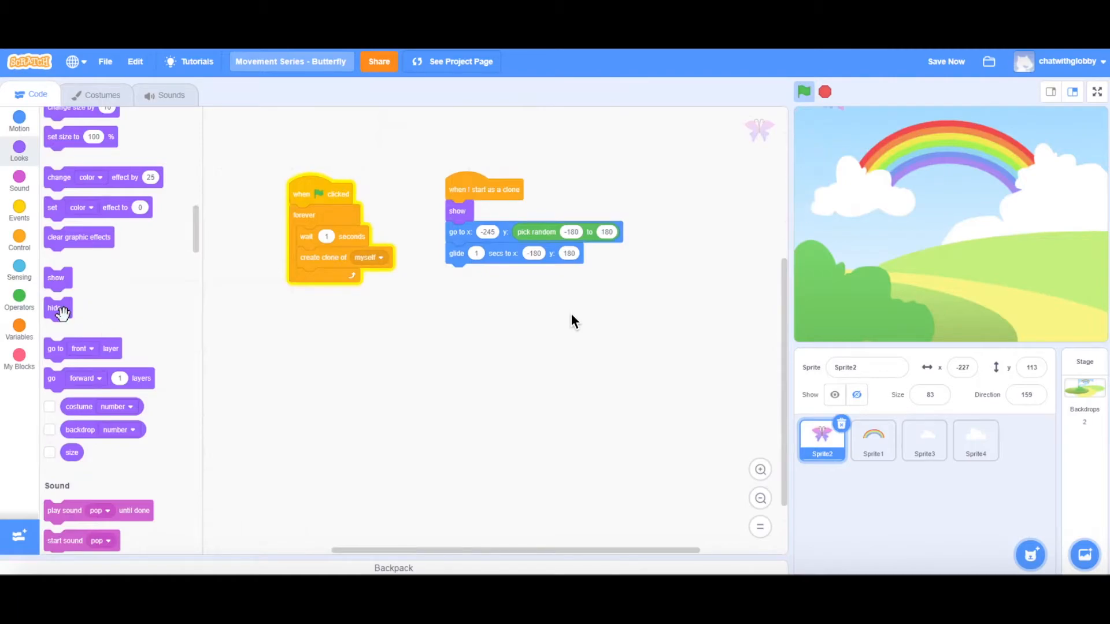
pyautogui.moveTo(54, 308); pyautogui.dragTo(519, 352)
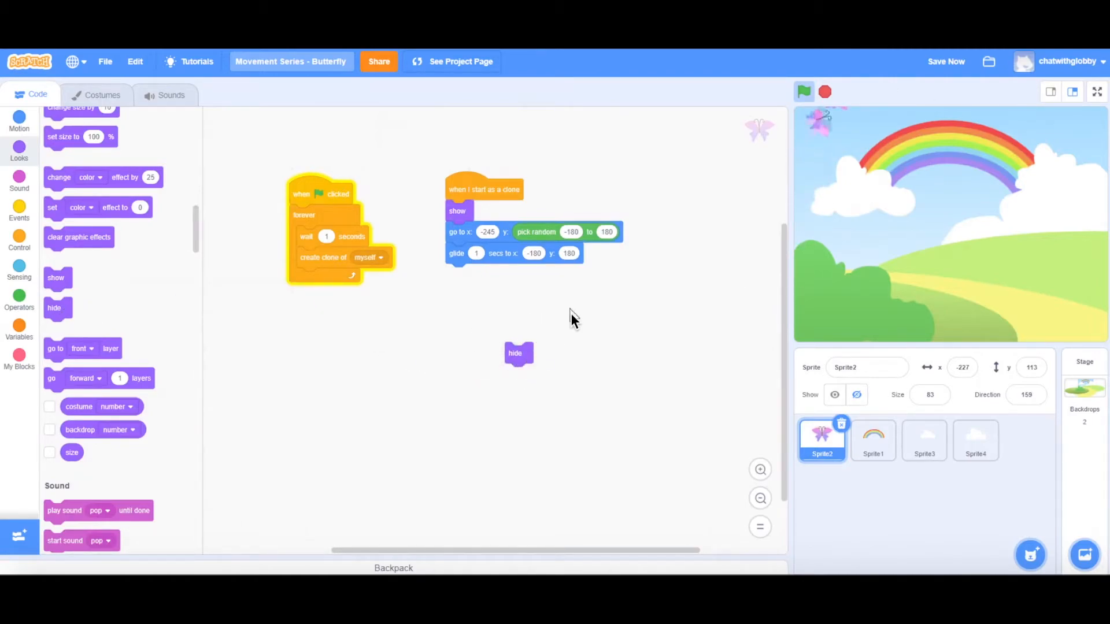
pyautogui.moveTo(519, 354); pyautogui.dragTo(467, 273)
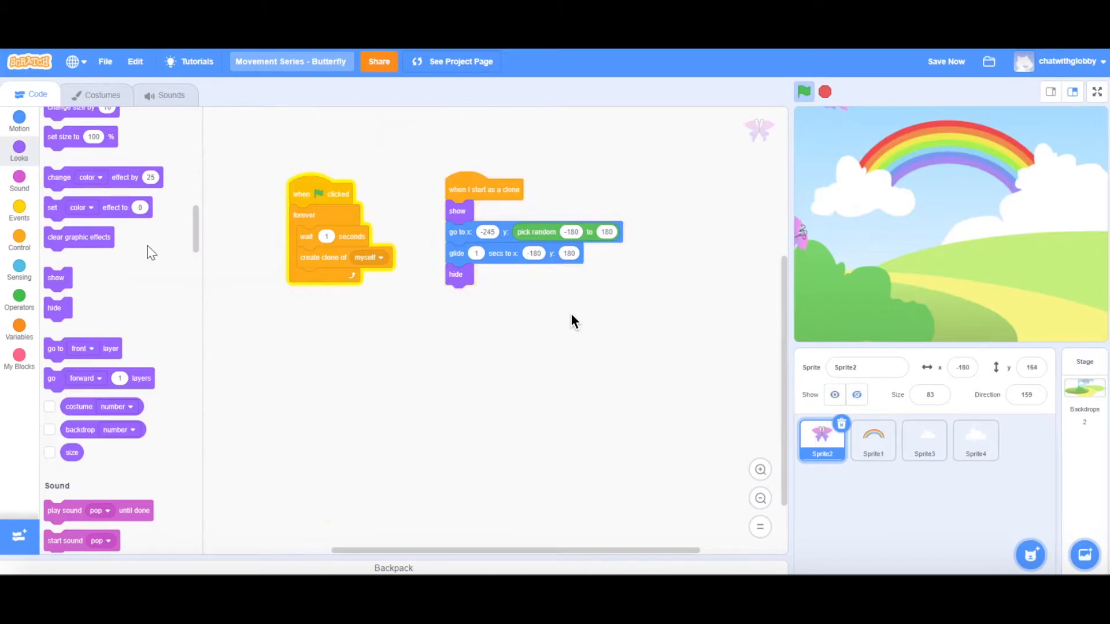
pyautogui.click(20, 295)
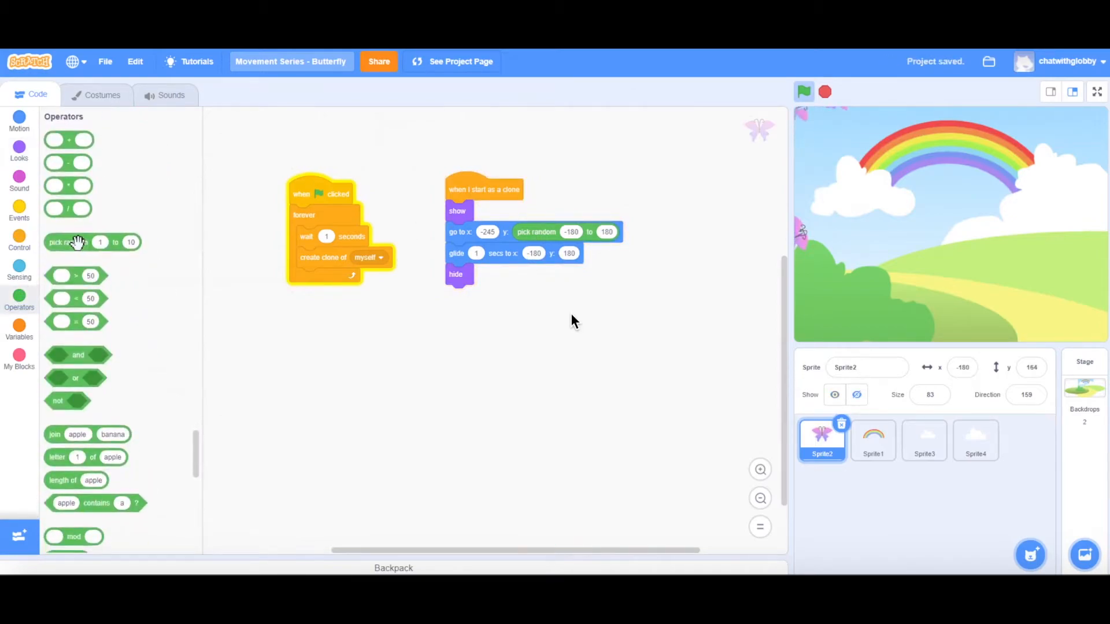
# - Drop a 'pick random -180 to 180' into the glide's y so clones end at a random height
pyautogui.moveTo(67, 242); pyautogui.dragTo(566, 253)
pyautogui.write('245')
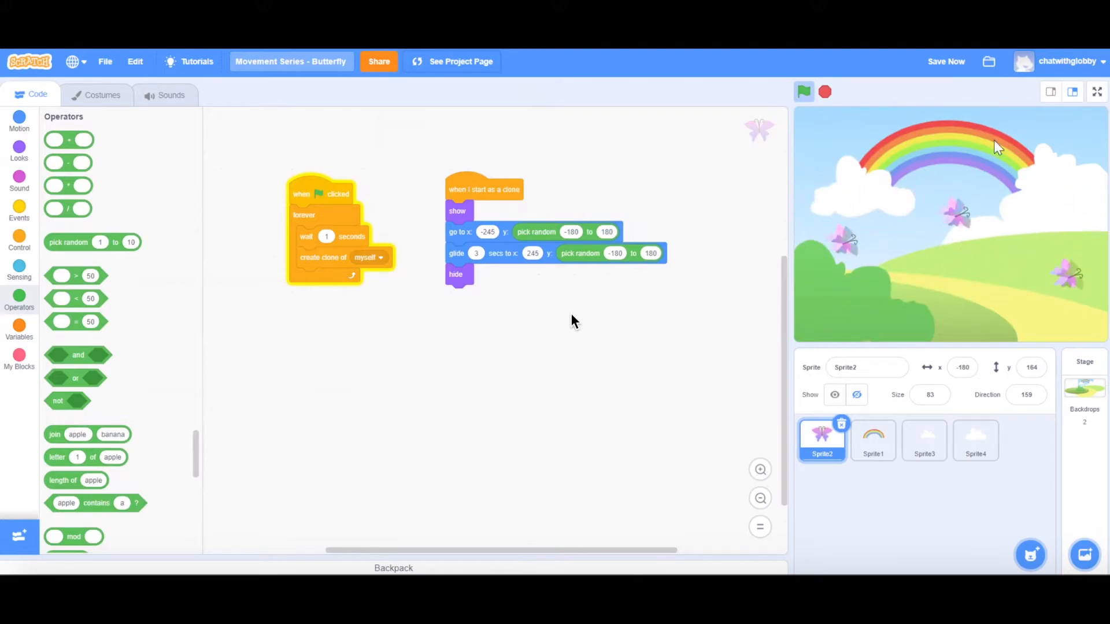
# - Build a second clone forever loop switching to costume1 then costume2 with 0.1-second waits, adding further steps
pyautogui.scroll(-3)
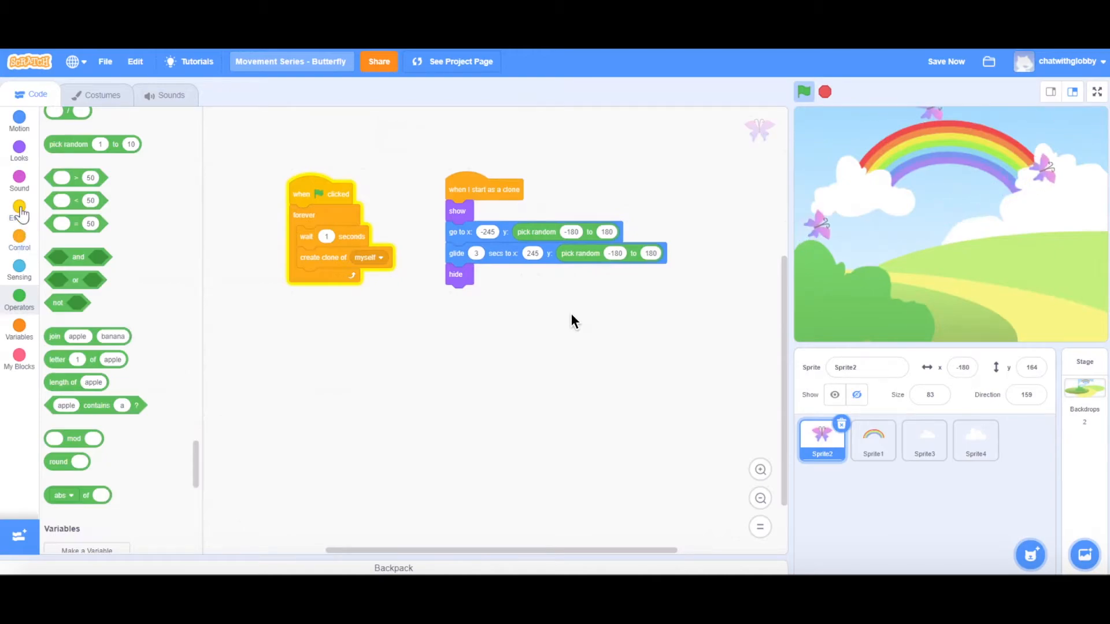
pyautogui.click(20, 227)
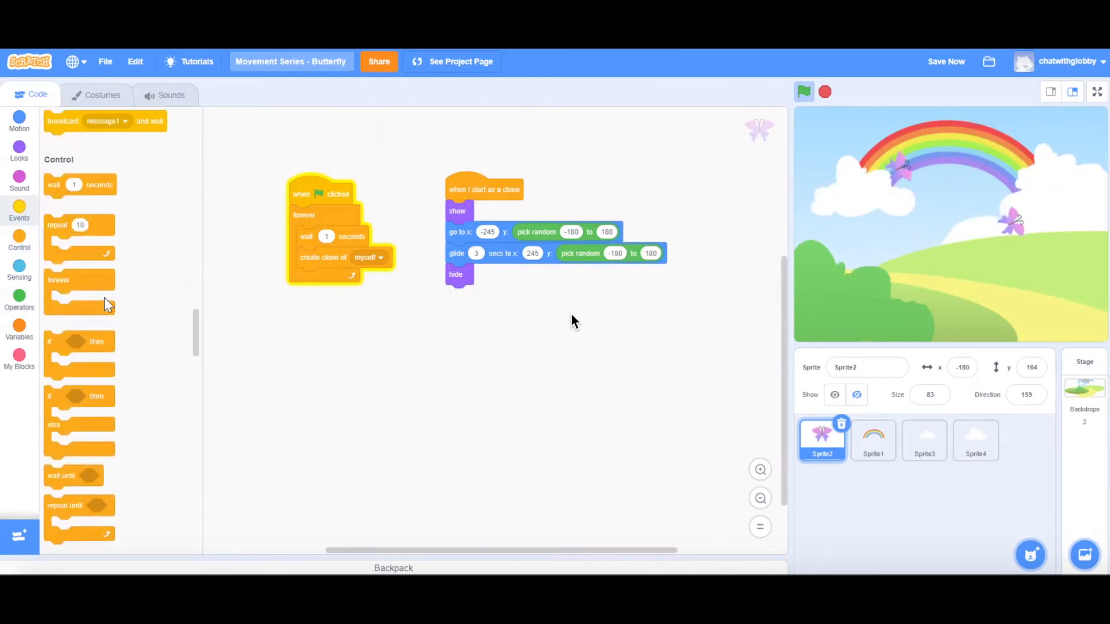
pyautogui.scroll(-3)
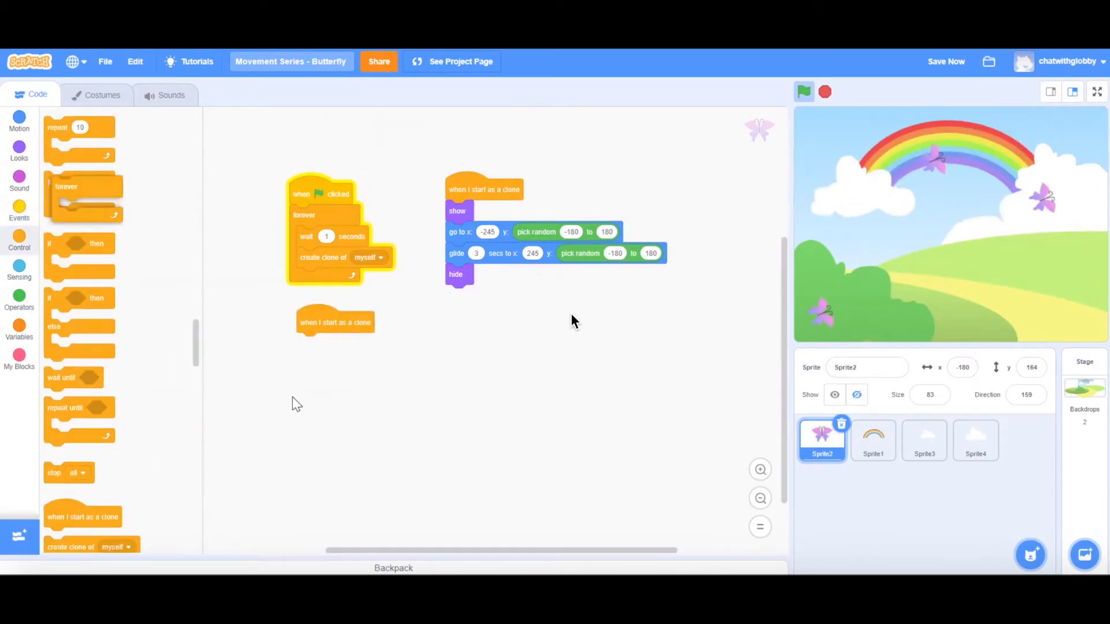
pyautogui.click(19, 147)
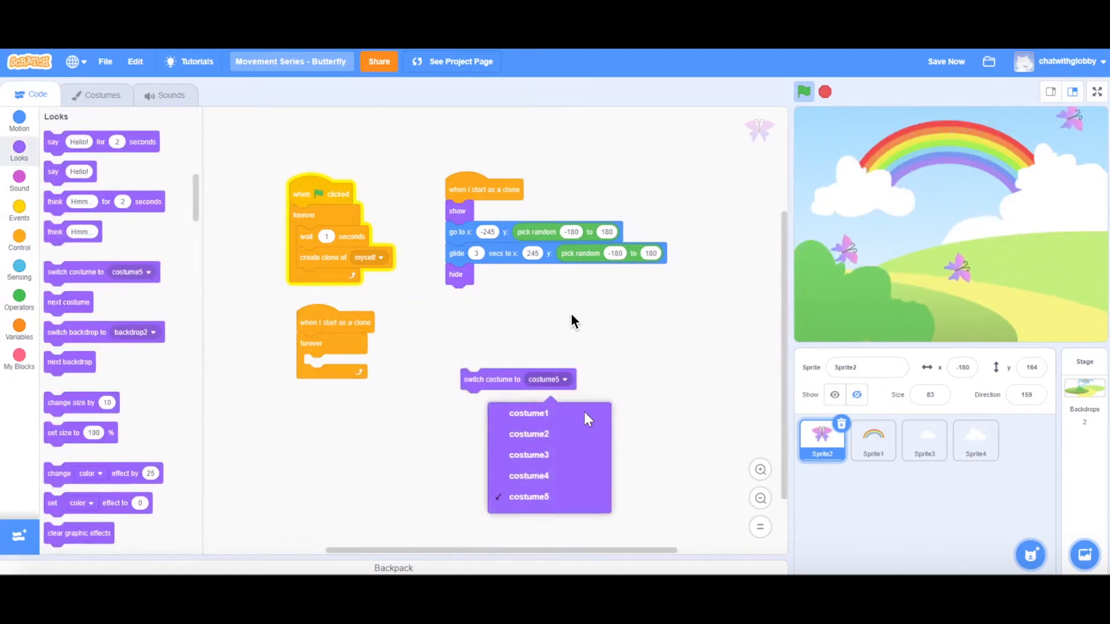
pyautogui.click(528, 413)
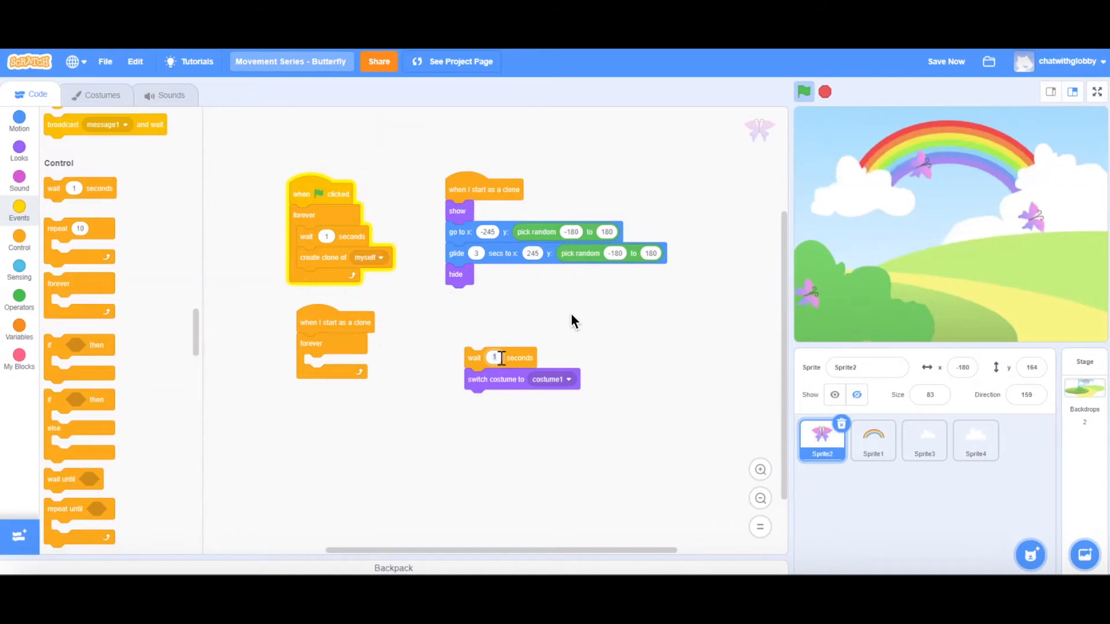
pyautogui.write('0.1')
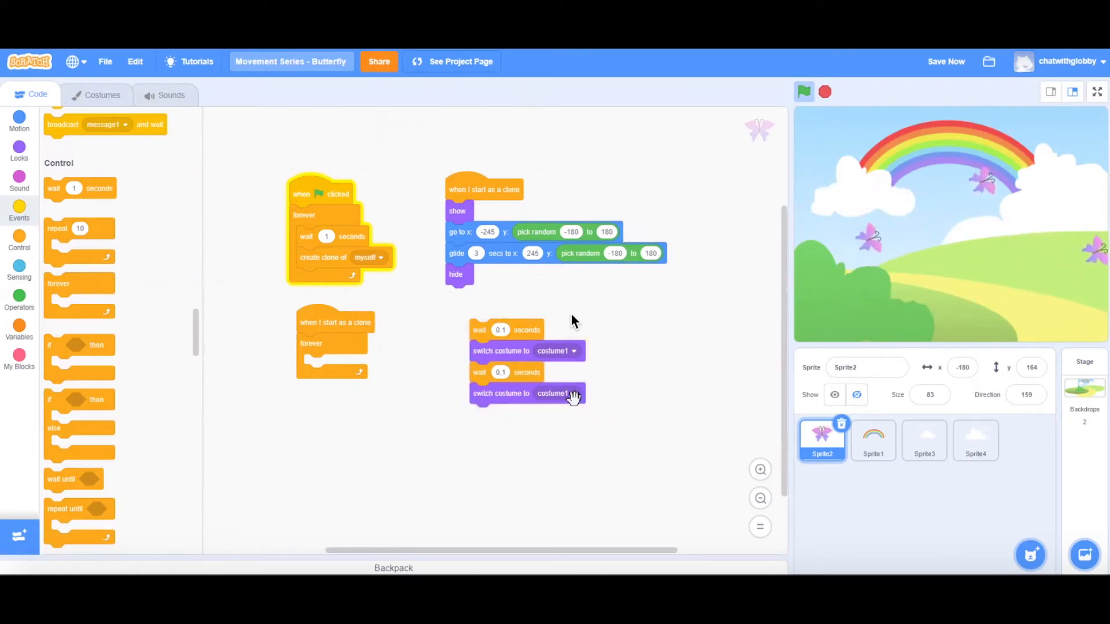
pyautogui.click(555, 393)
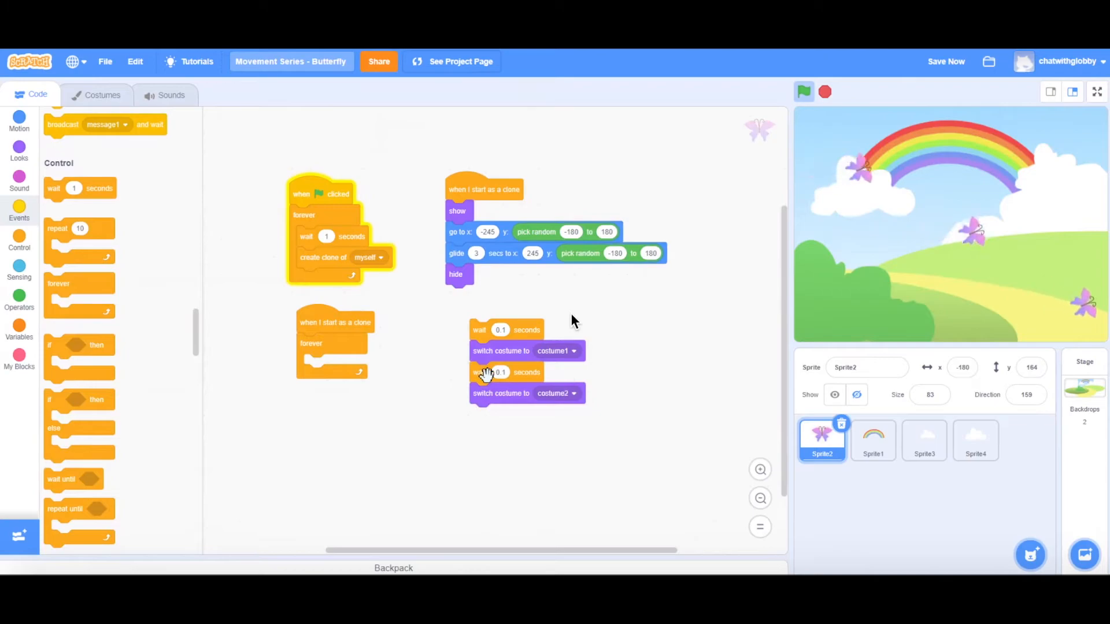
pyautogui.moveTo(501, 371); pyautogui.dragTo(527, 435)
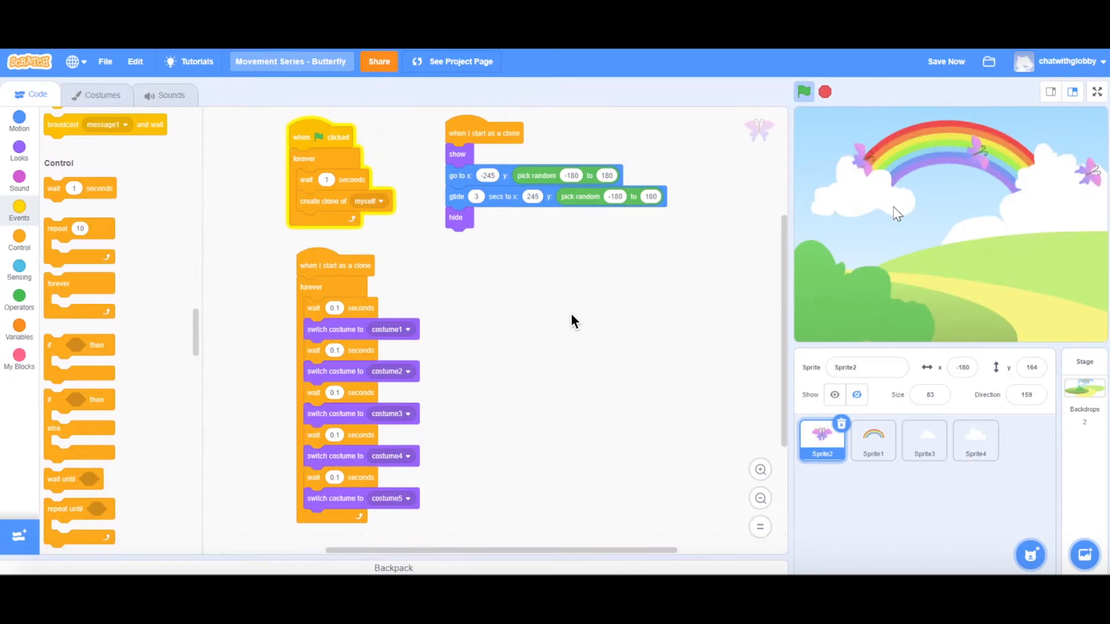
pyautogui.moveTo(533, 307)
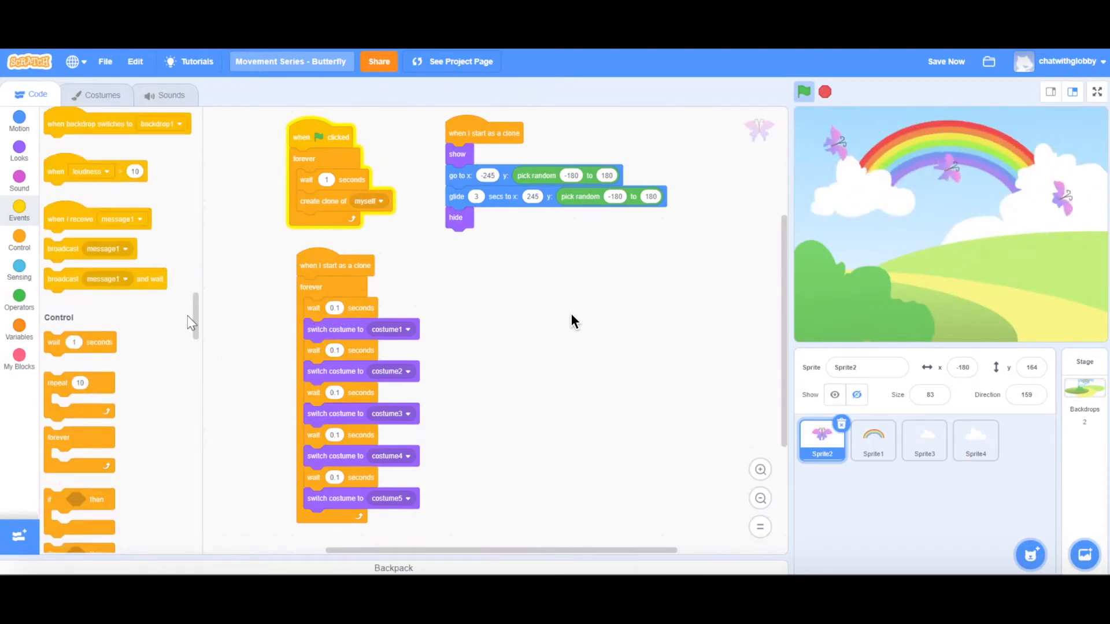
pyautogui.moveTo(384, 118)
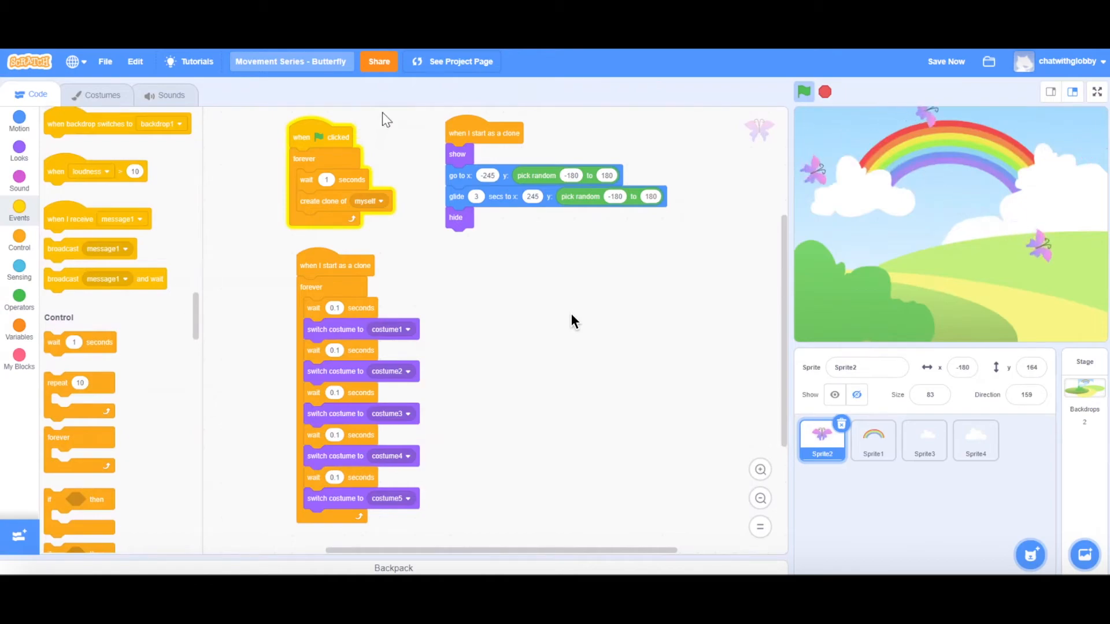
pyautogui.moveTo(983, 189)
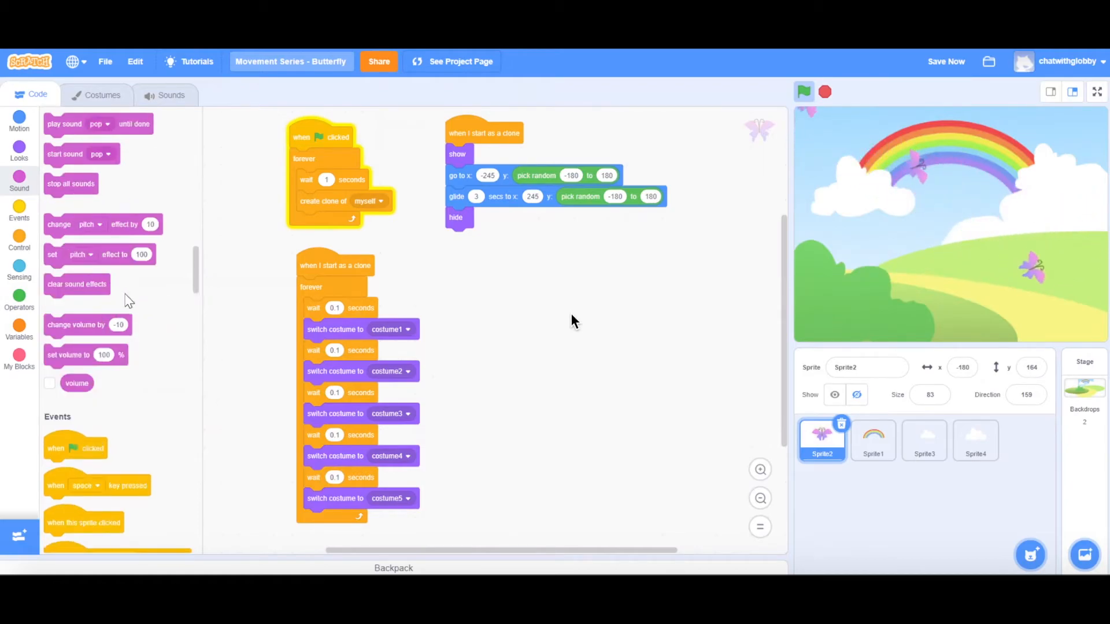
# - Change each clone's colour effect by a random amount from 10 to 300 when it starts
pyautogui.click(19, 141)
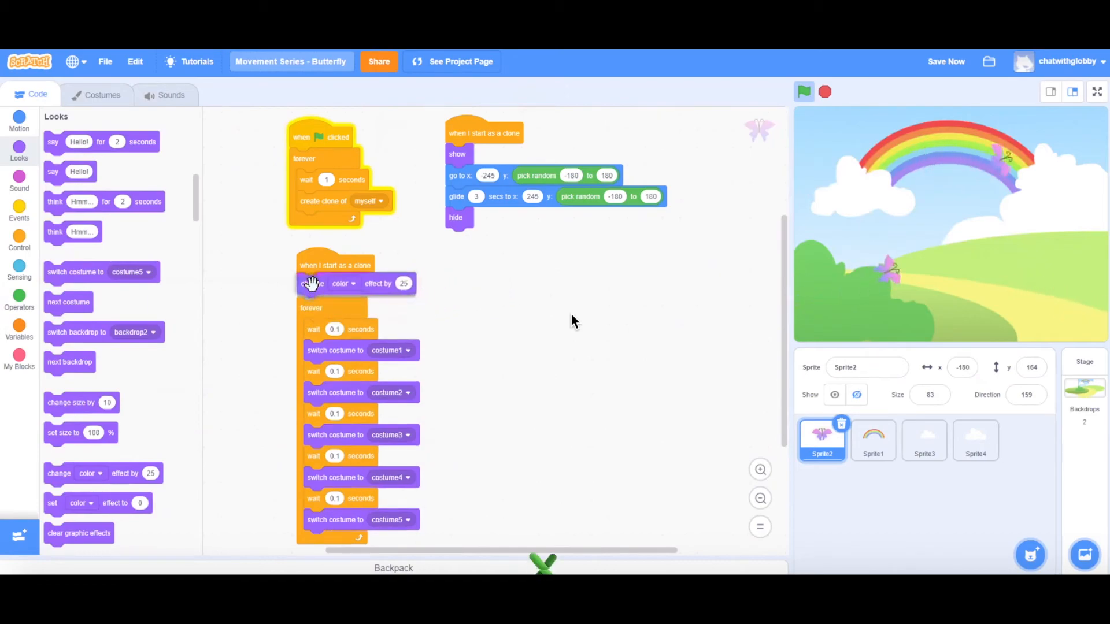
pyautogui.click(402, 287)
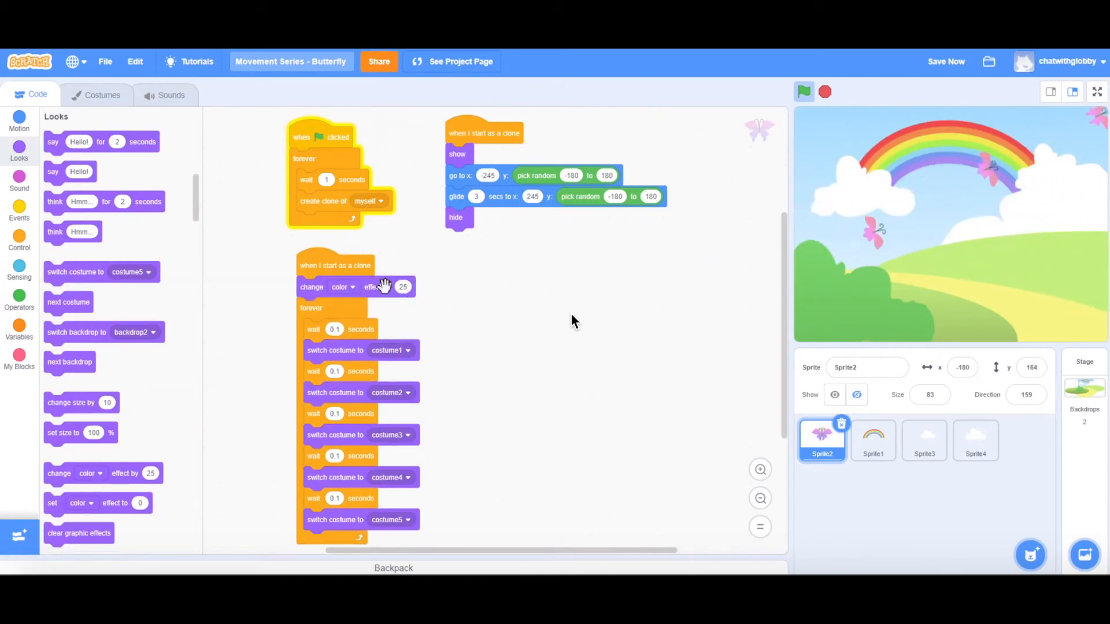
pyautogui.click(19, 297)
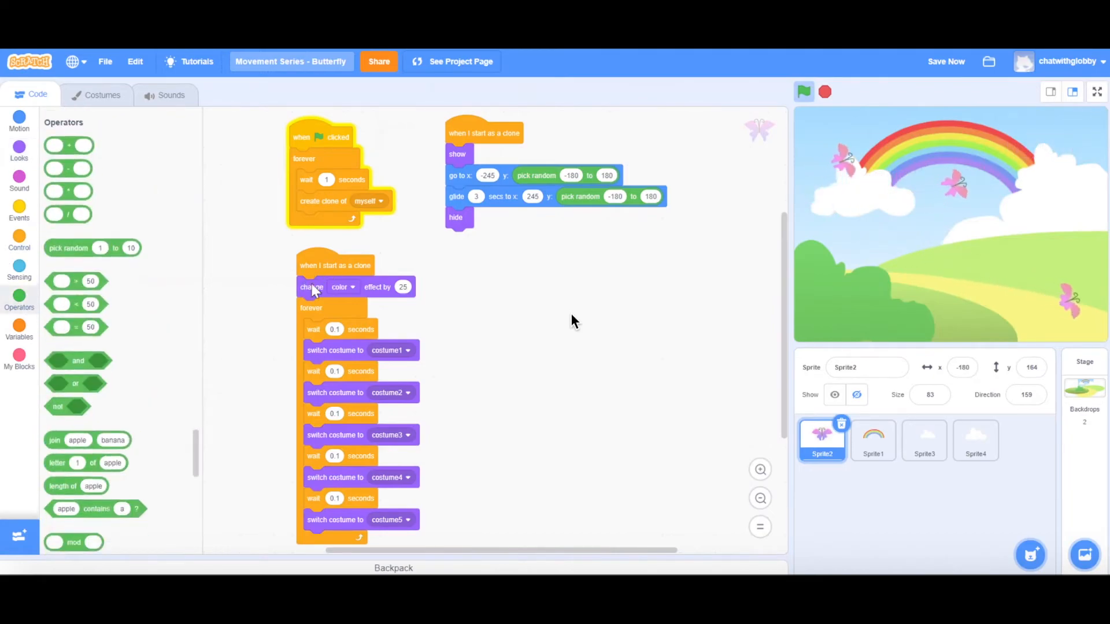
pyautogui.moveTo(92, 248); pyautogui.dragTo(467, 288)
pyautogui.write('300')
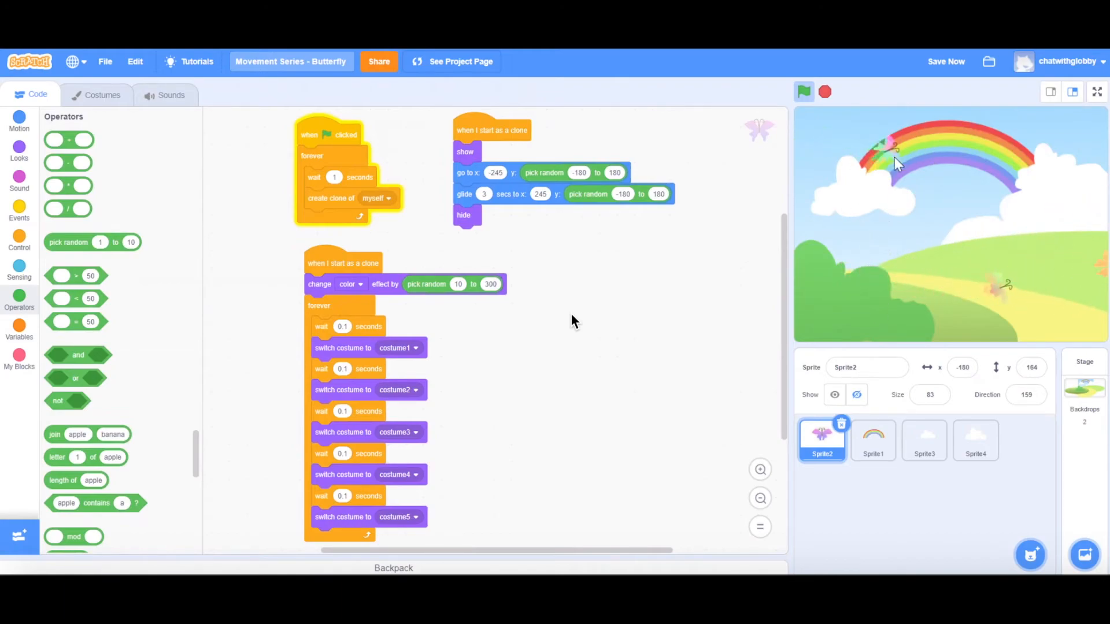
pyautogui.moveTo(1051, 289)
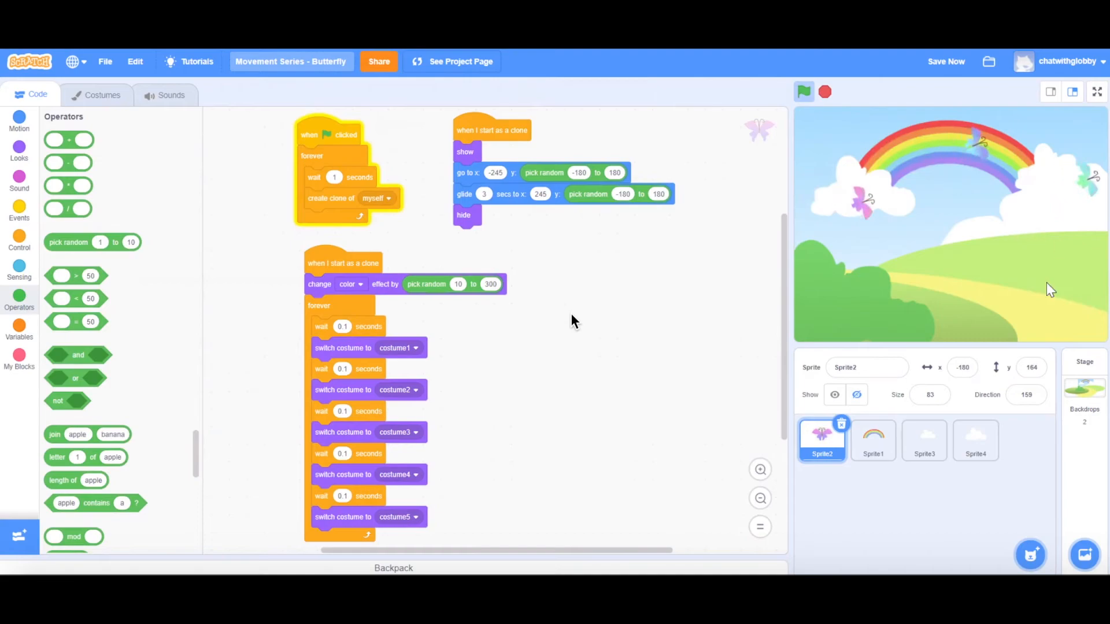
pyautogui.moveTo(840, 213)
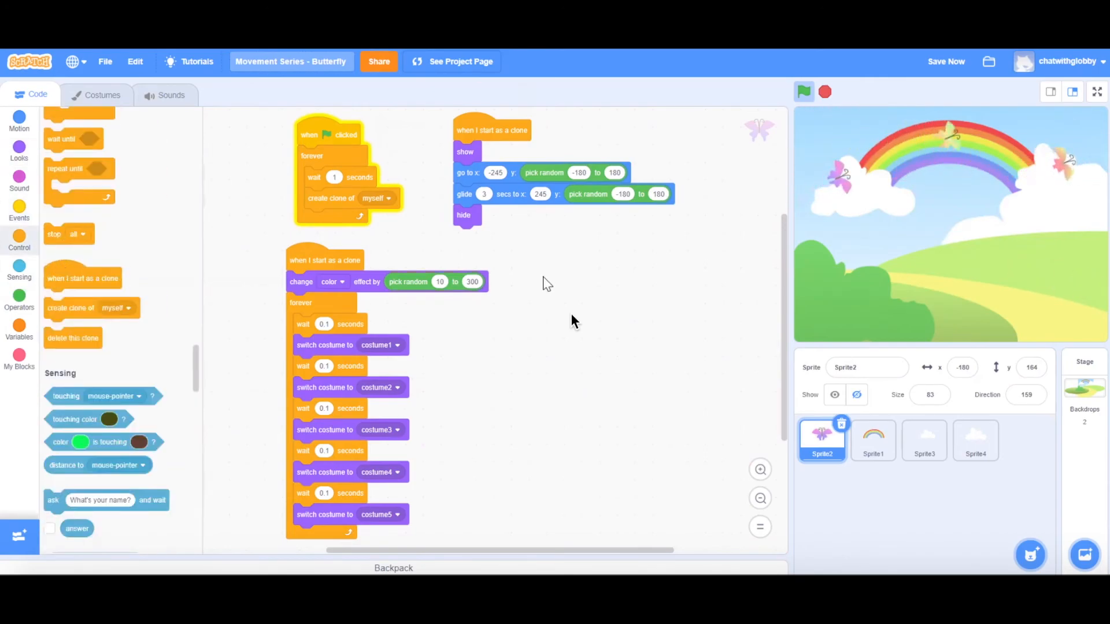
# - Start a third 'when I start as a clone' script for the wobbling turn loop
pyautogui.moveTo(82, 278); pyautogui.dragTo(574, 283)
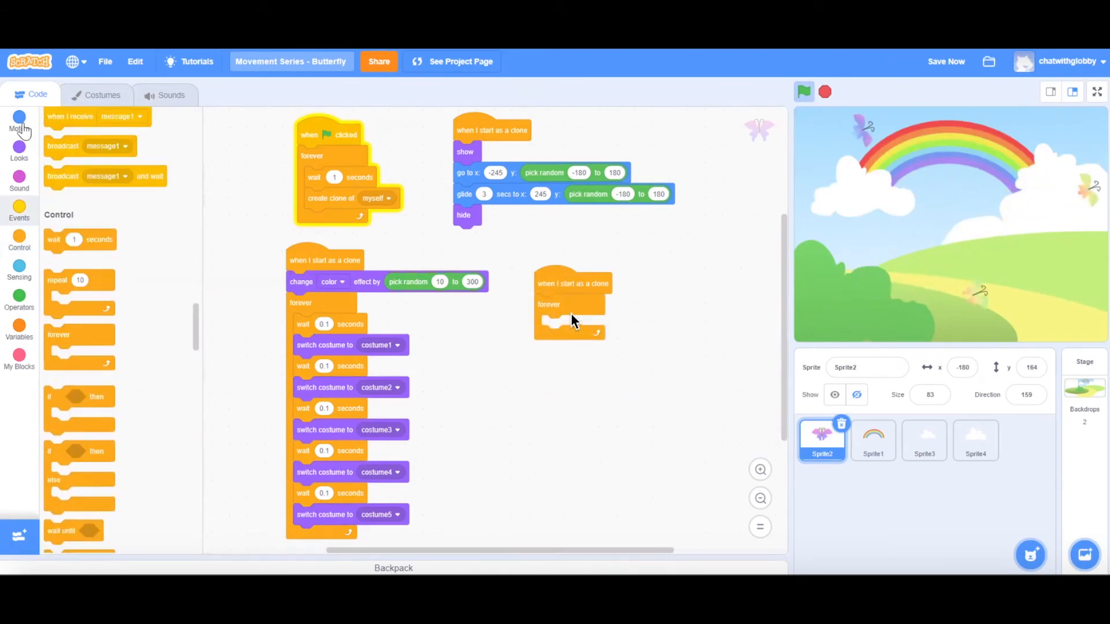
pyautogui.click(20, 120)
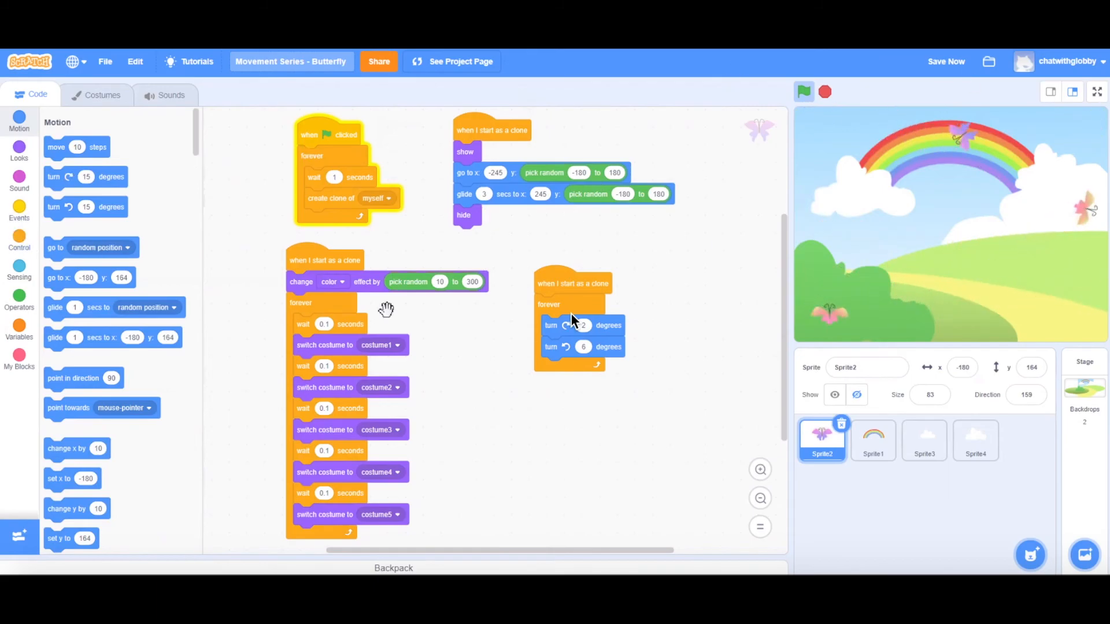
# - Add 0.1-second waits before the wobble forever loop and between its two turns
pyautogui.click(20, 241)
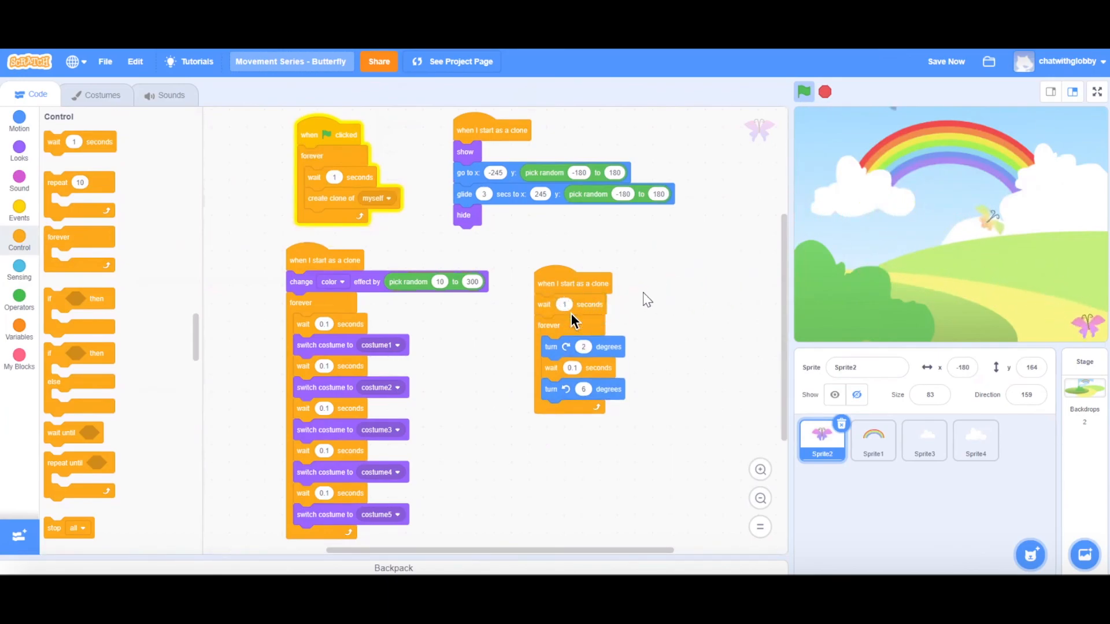
pyautogui.click(564, 304)
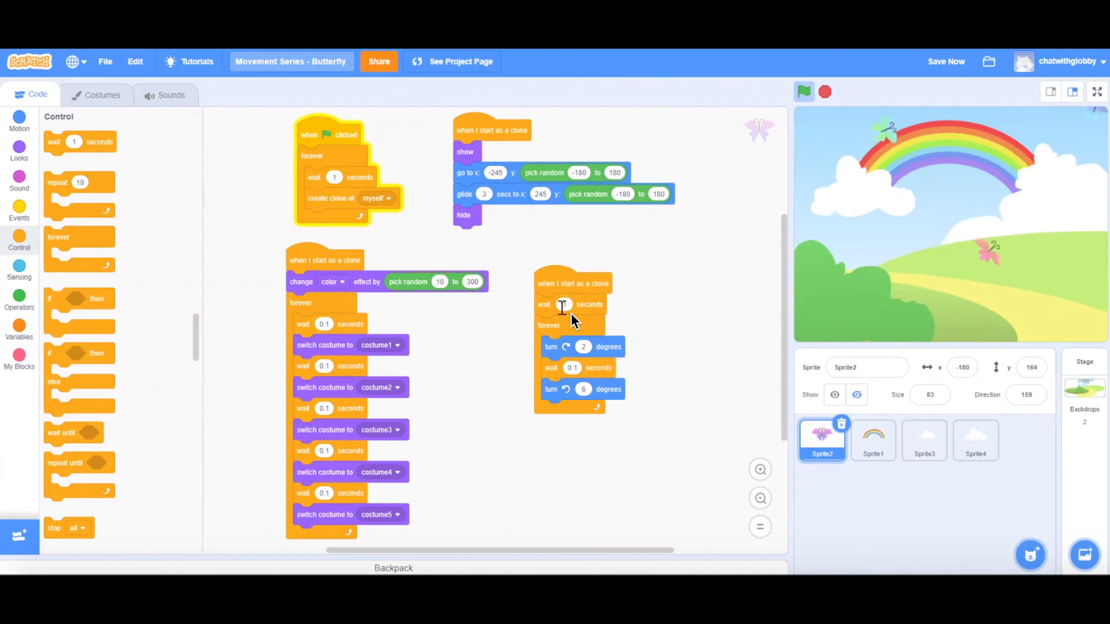
pyautogui.write('0')
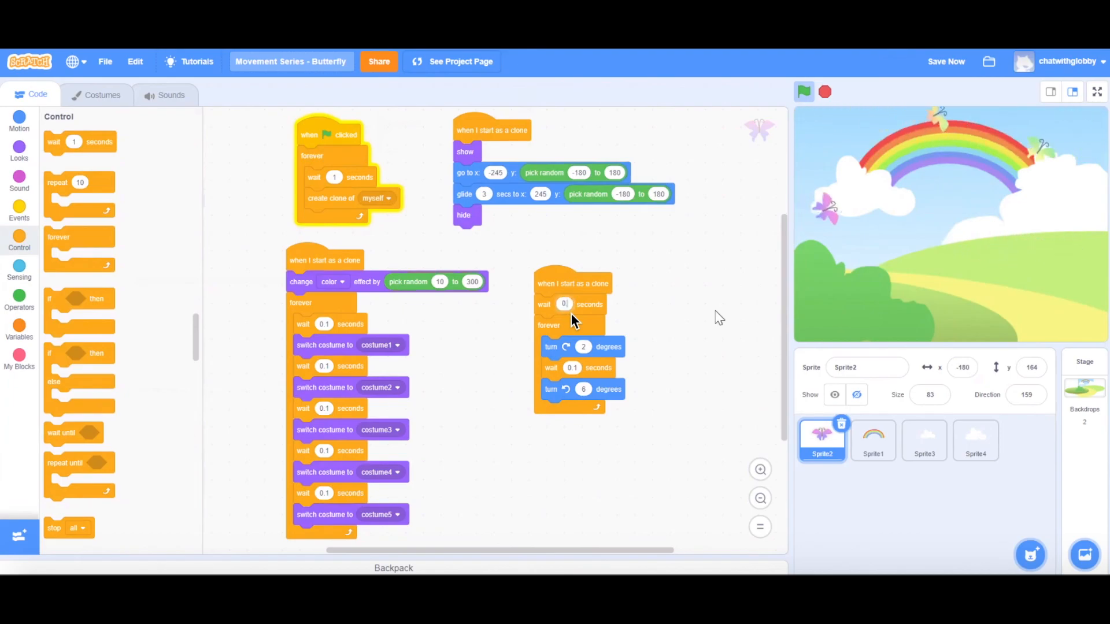
pyautogui.write('0.1')
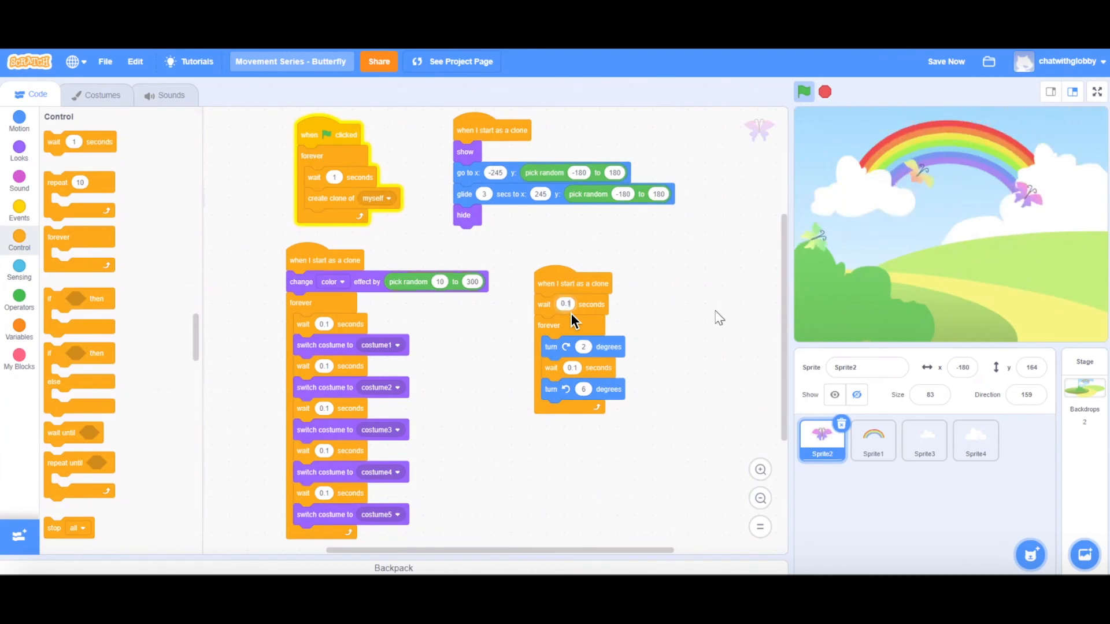